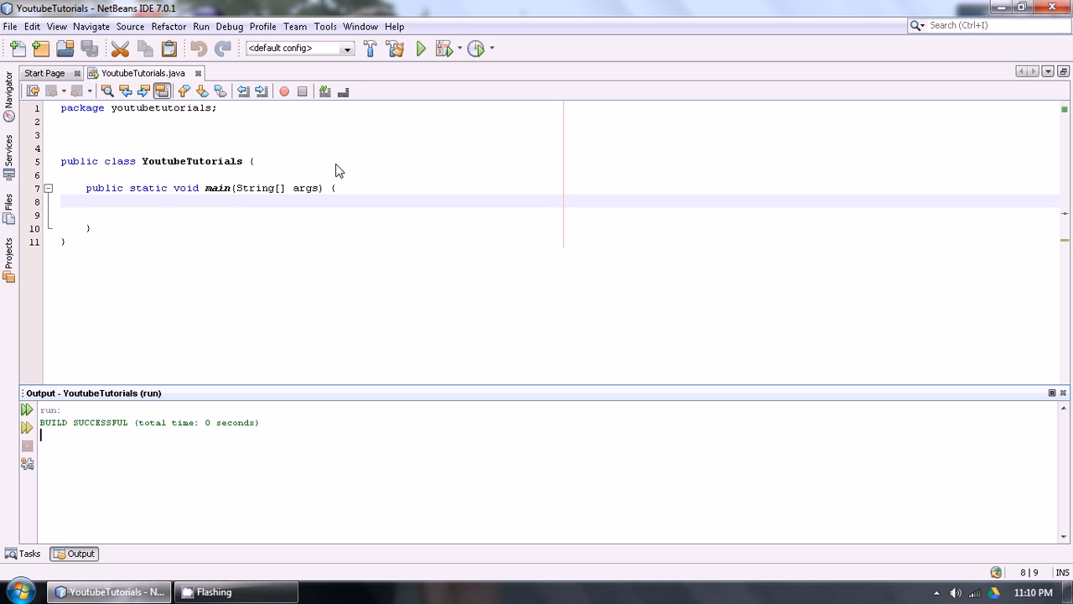
mouse_move(184, 268)
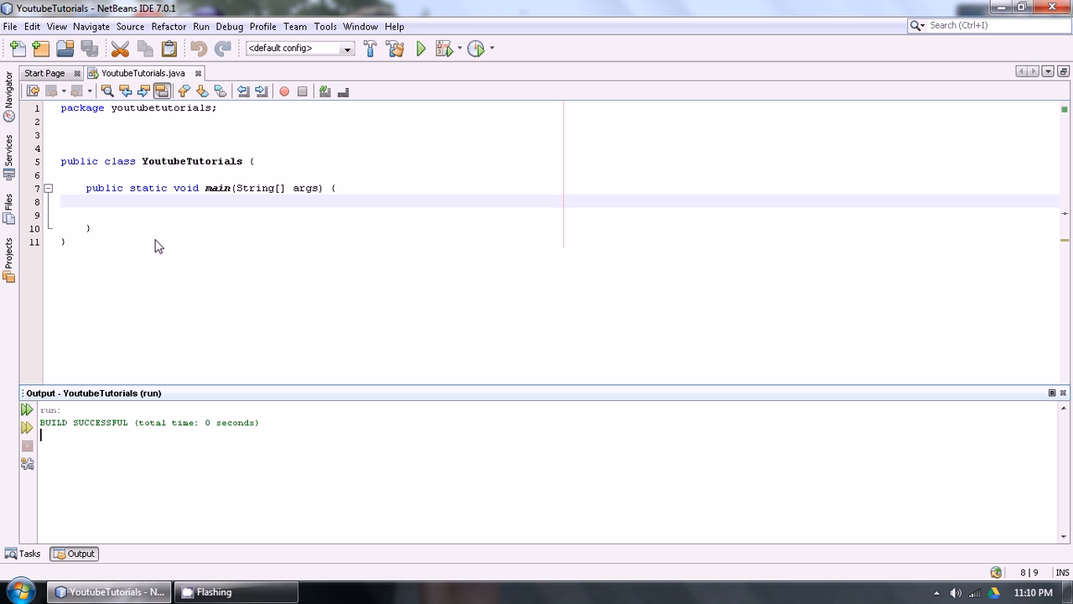
mouse_move(151, 233)
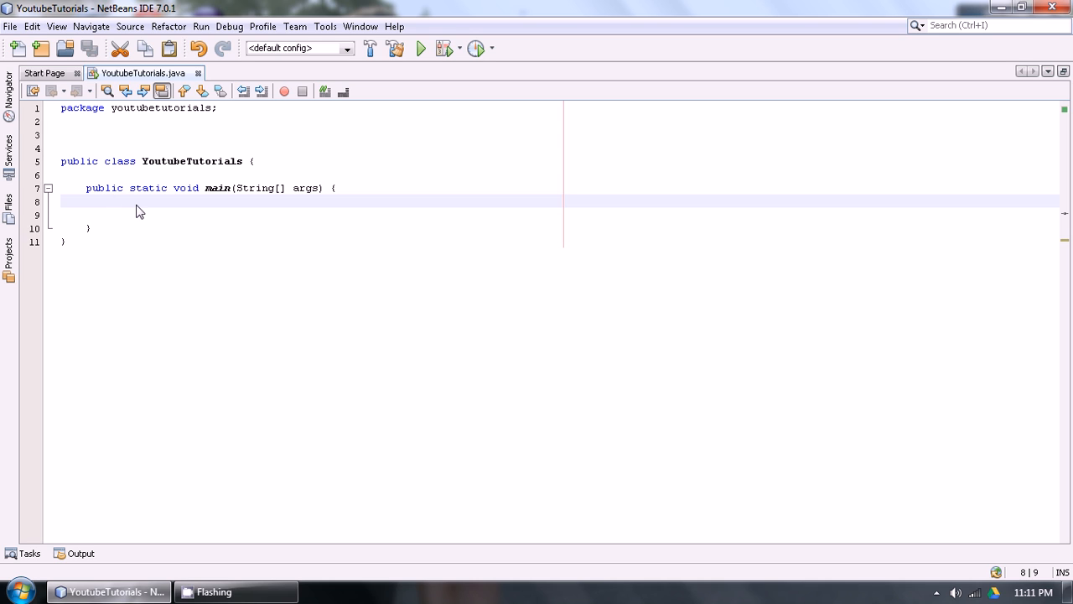
type("5!")
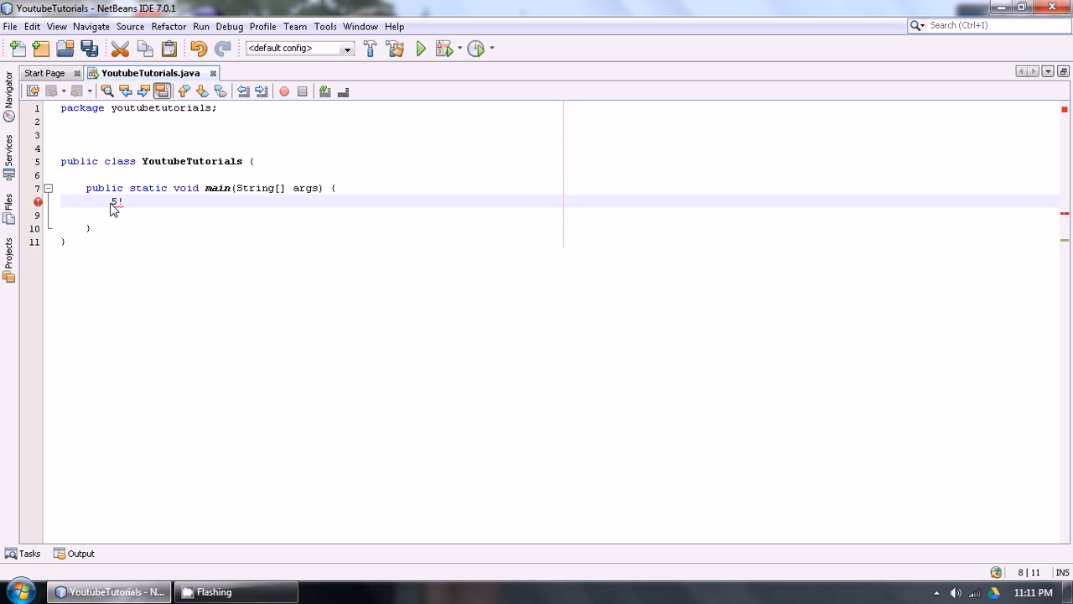
mouse_move(396, 210)
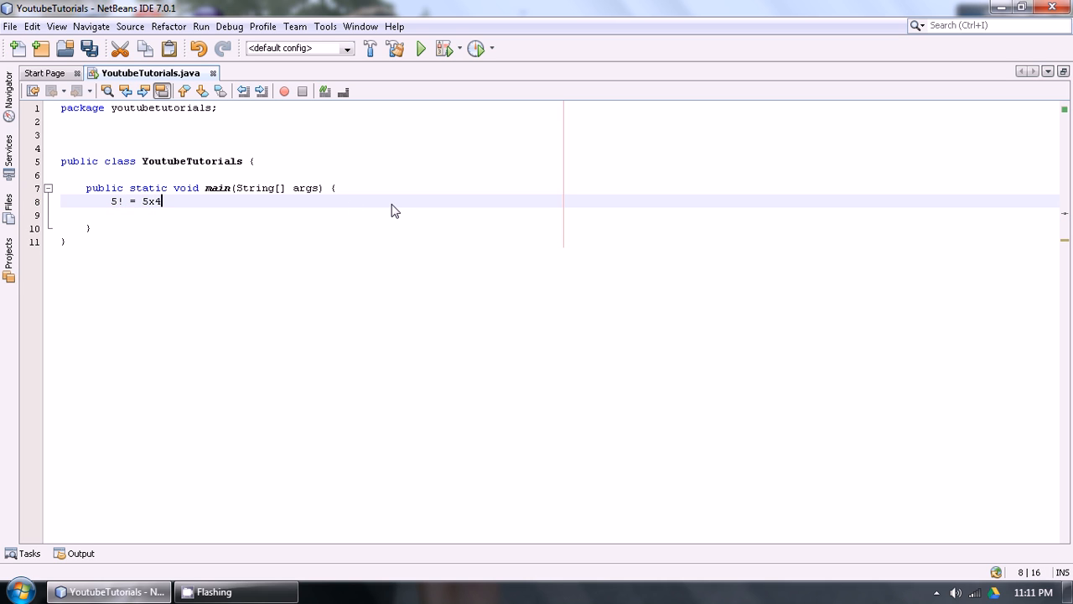
type("x3x2")
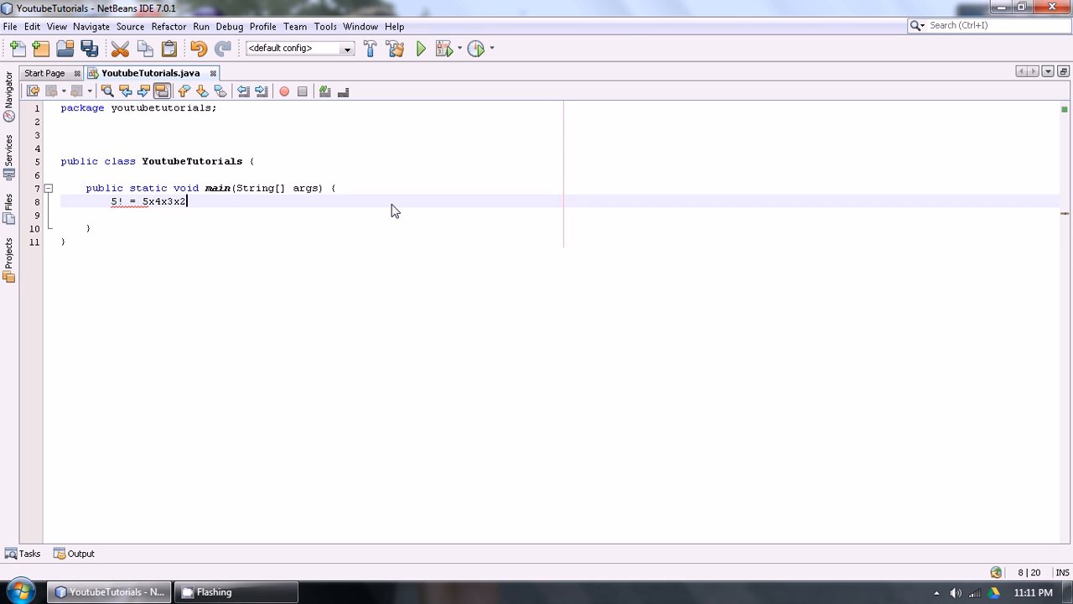
type("x1")
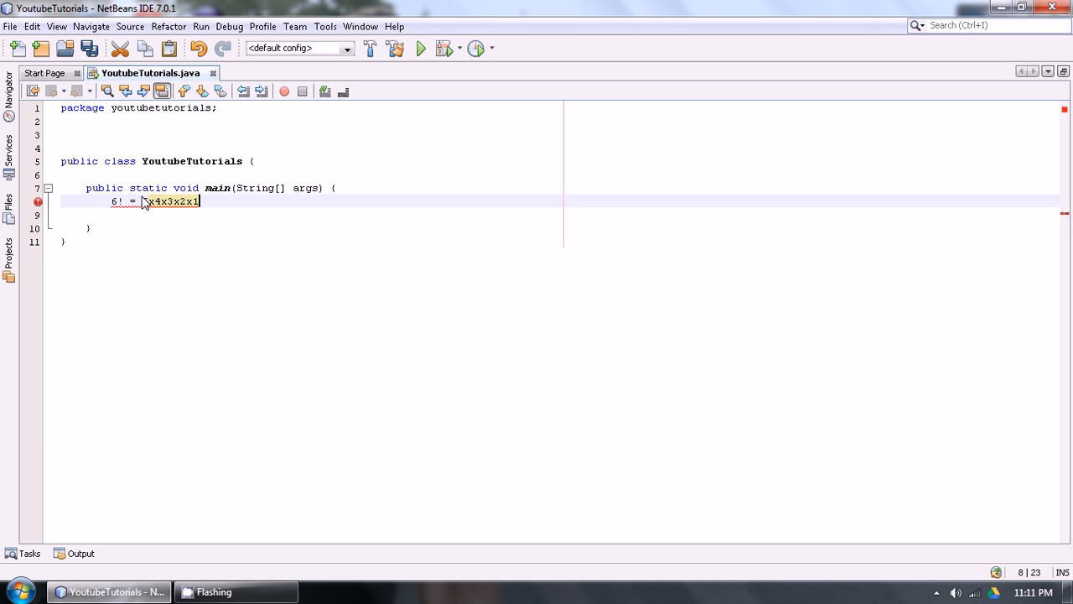
type("6x5")
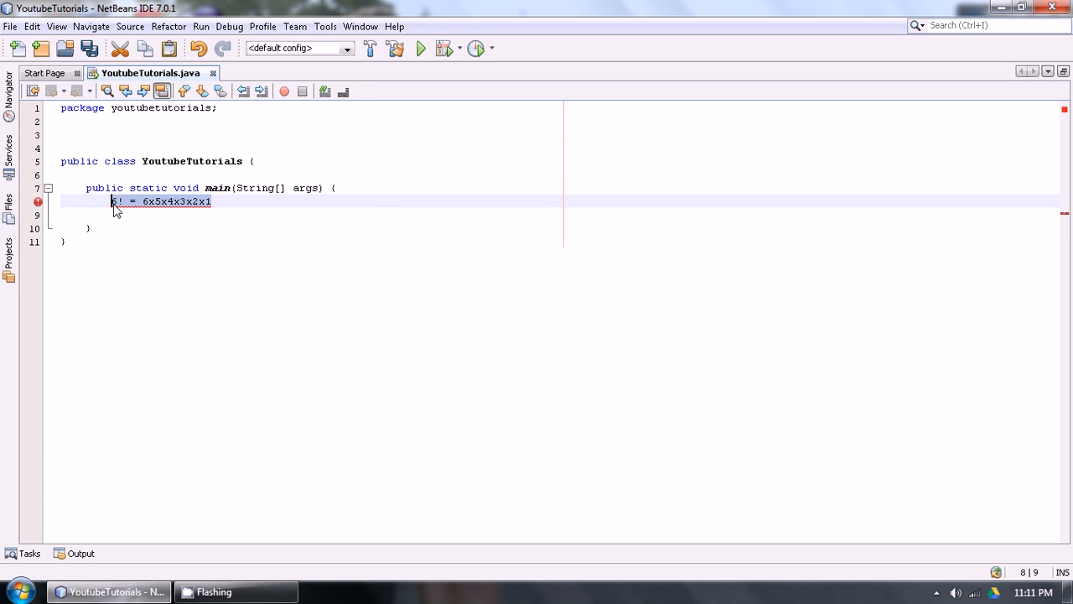
key("Delete")
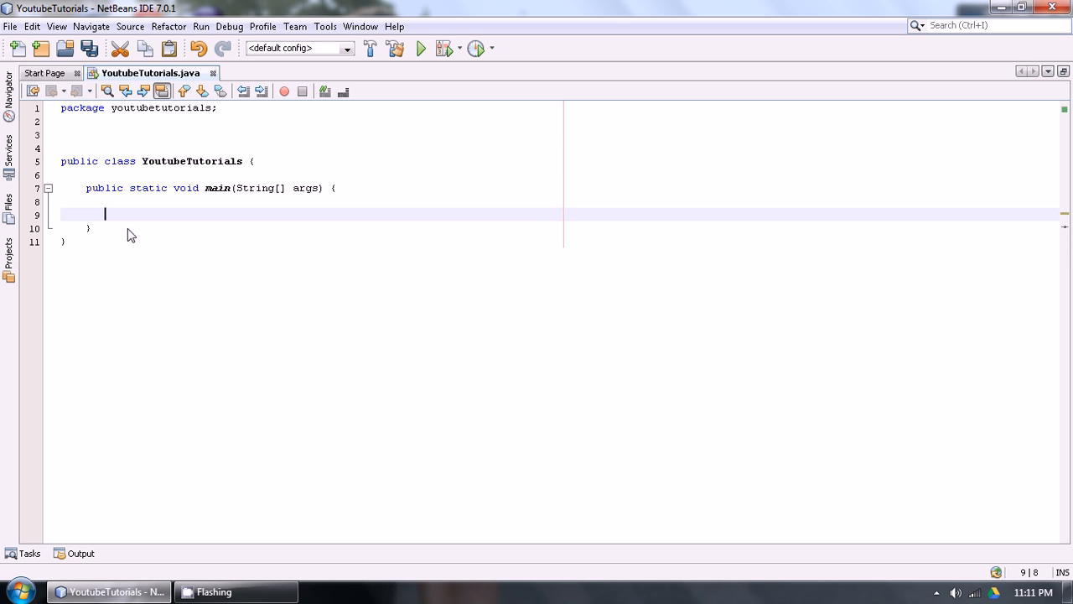
Write an empty public static int calculateFactorial(){} method below main, renaming it from 'factorial'
key("Backspace")
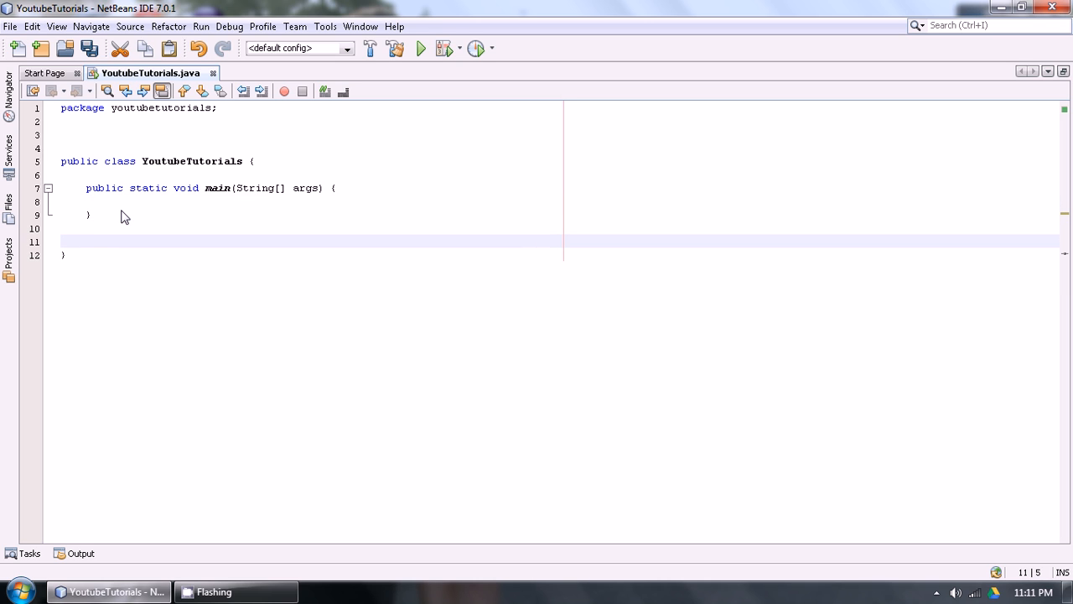
type("public")
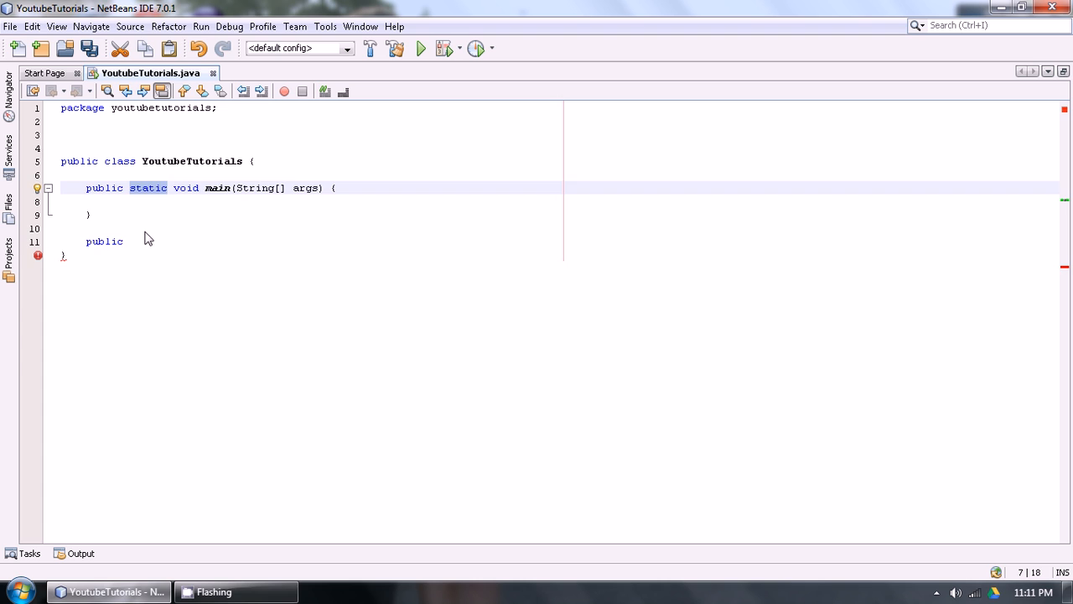
type("static")
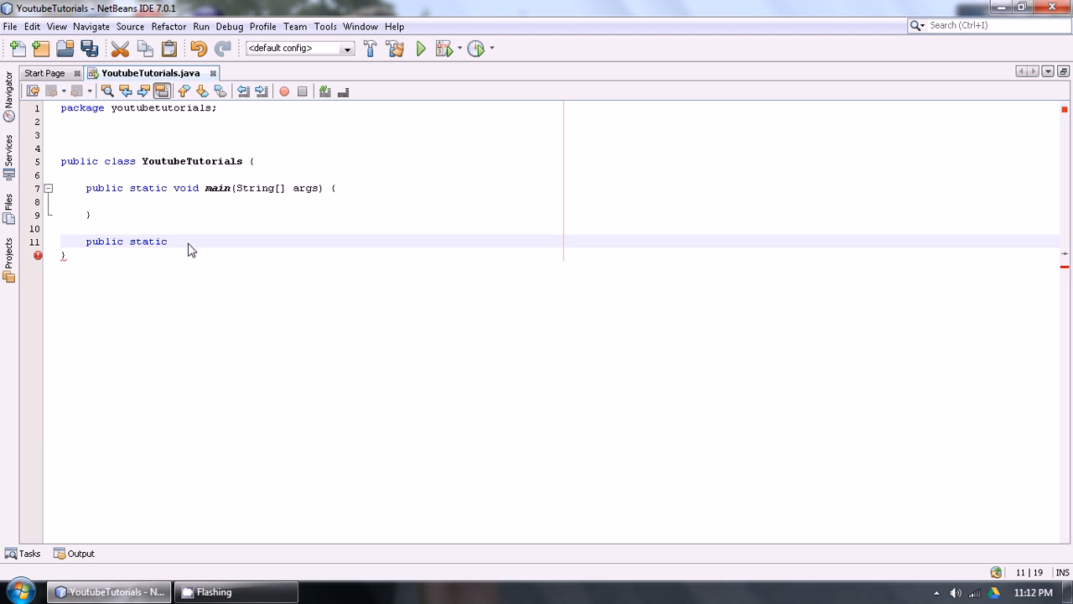
type("int")
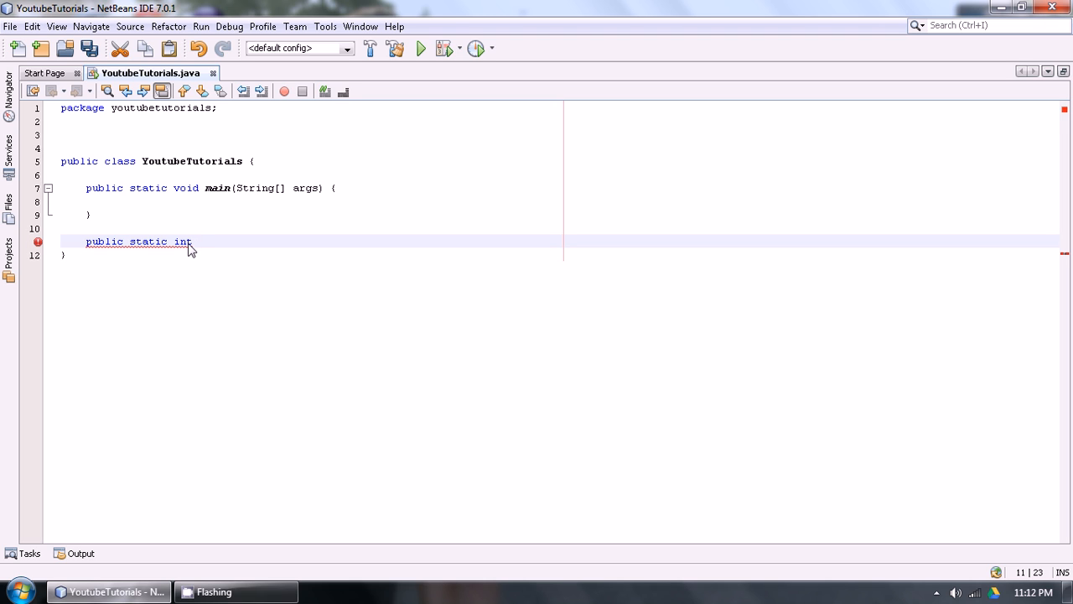
type("factorial")
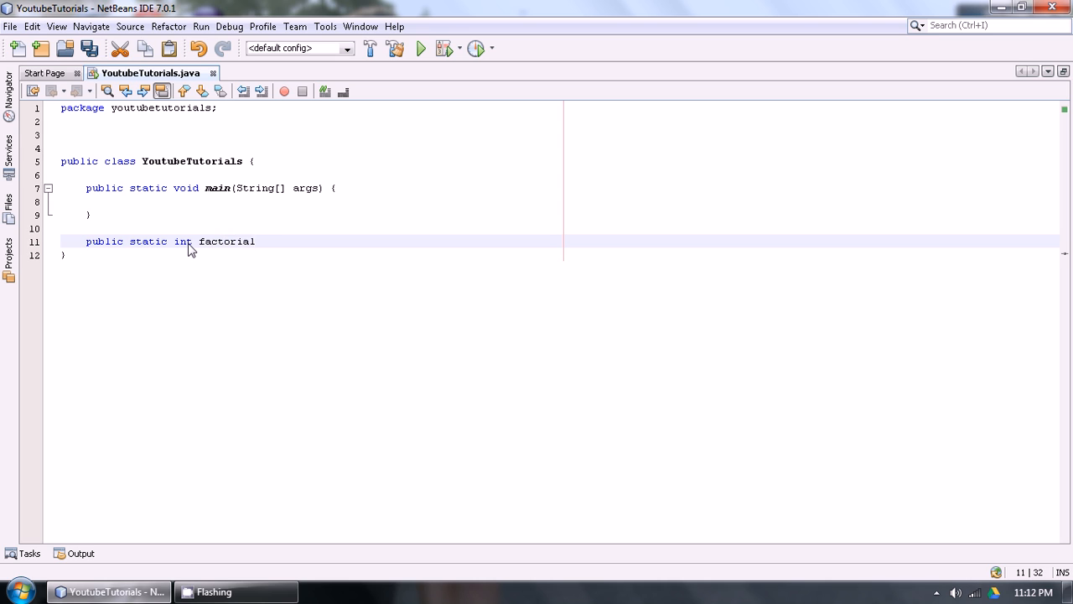
key("BackSpace")
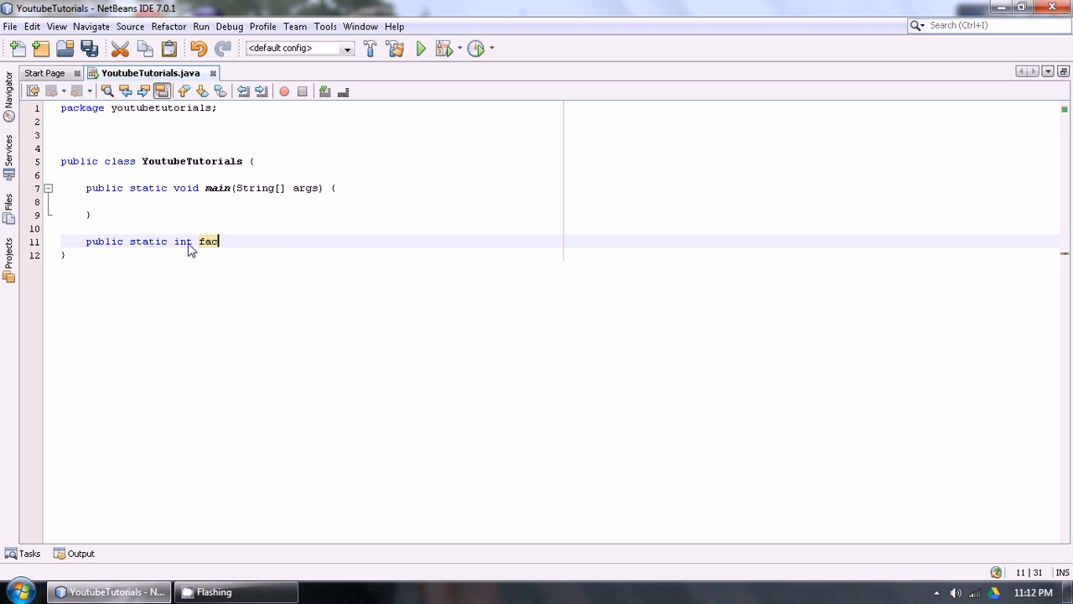
type("calcu")
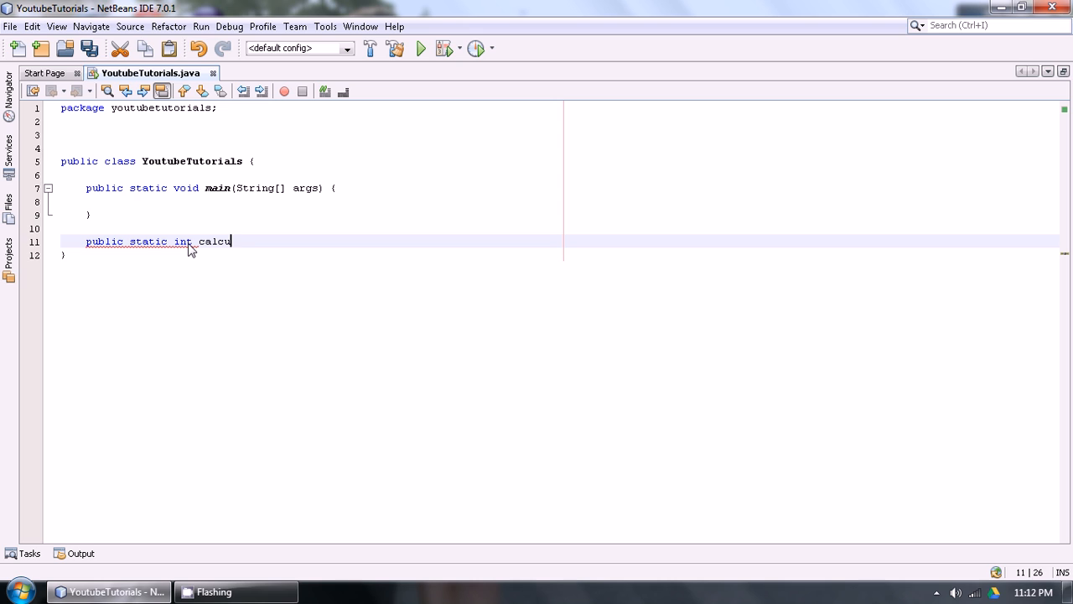
type("lateFactori")
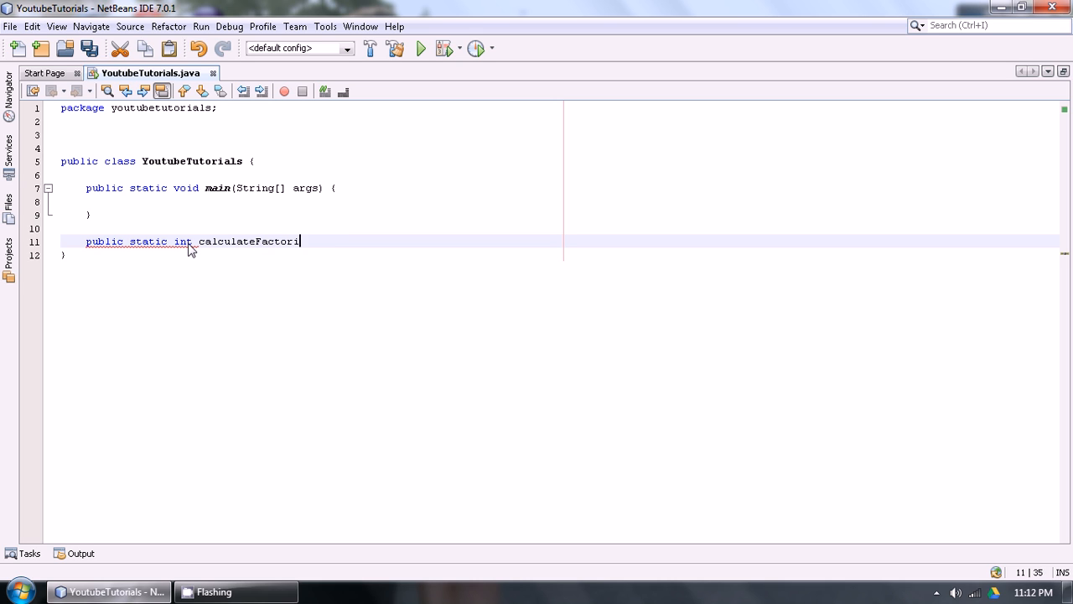
type("al(){}")
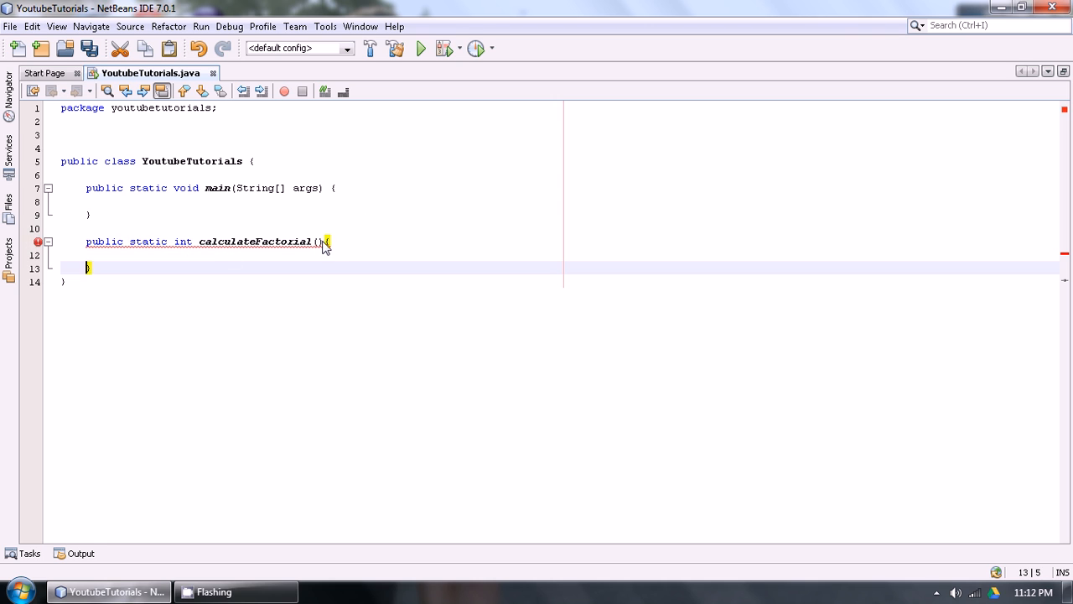
Give the method an int n parameter and an if(n == 0){ return 1; } base case
type("int n")
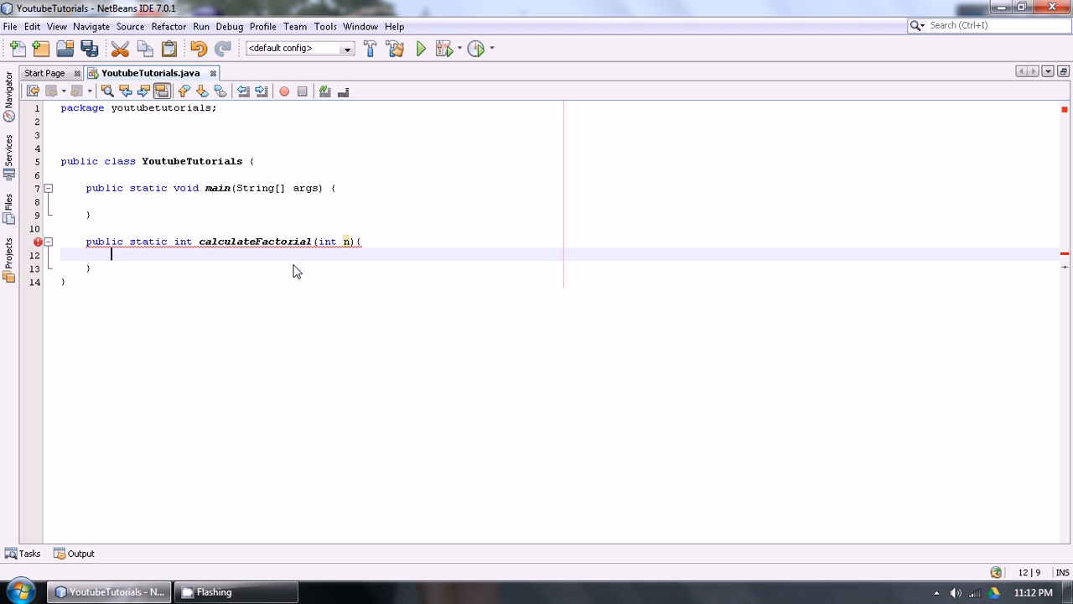
type("if(")
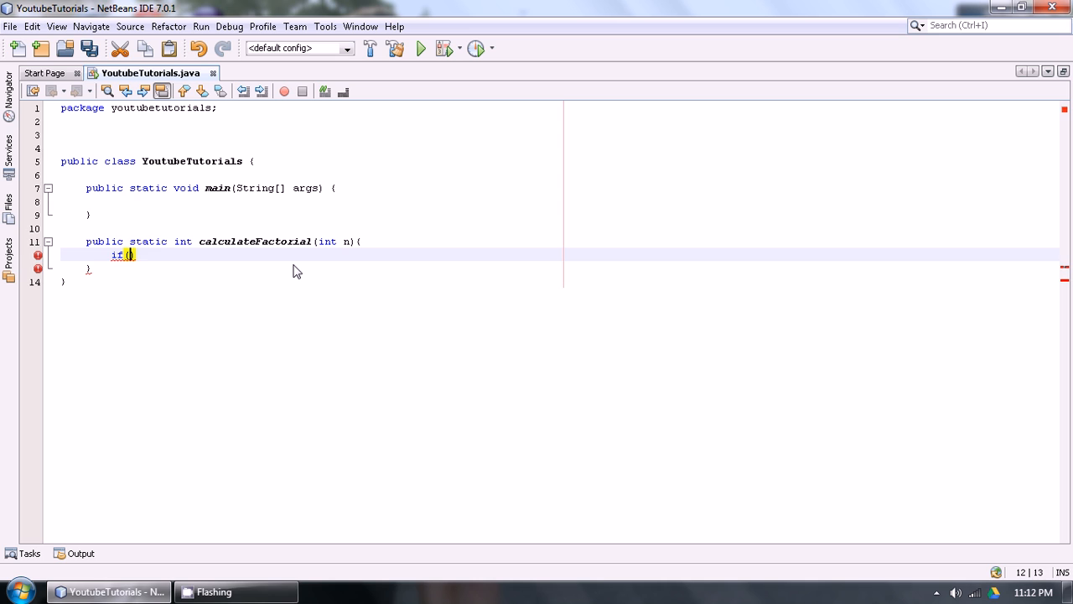
type("n == 0")
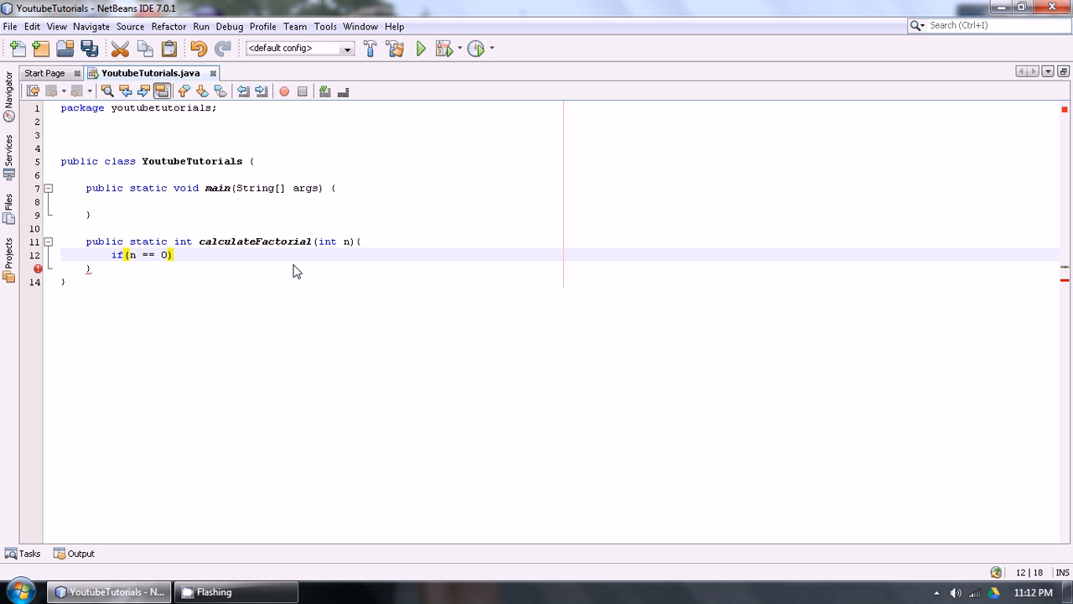
type("{")
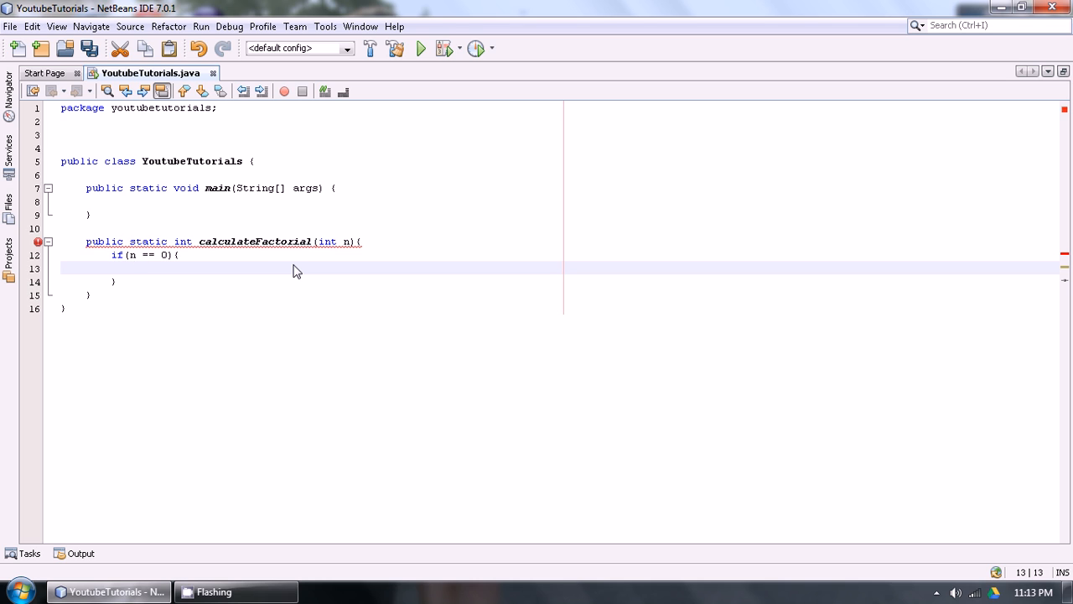
type("ret")
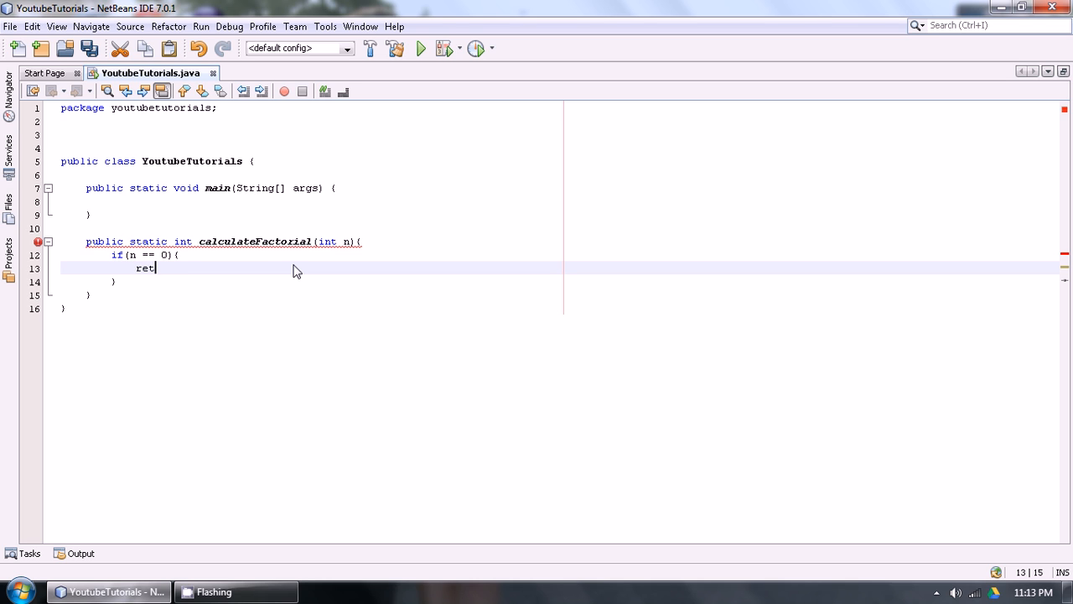
type("urn 1;")
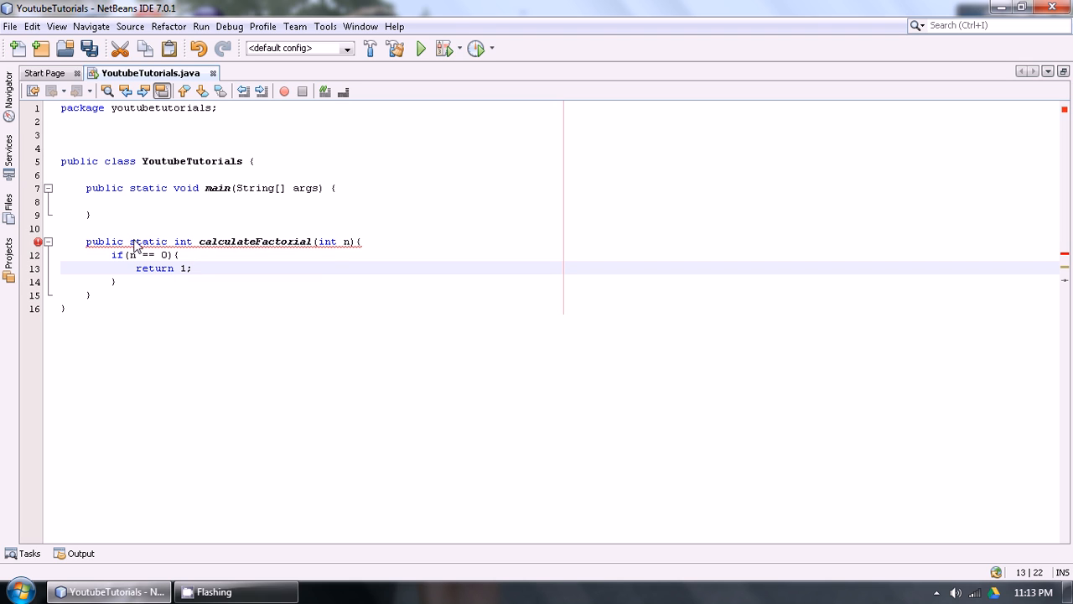
mouse_move(188, 275)
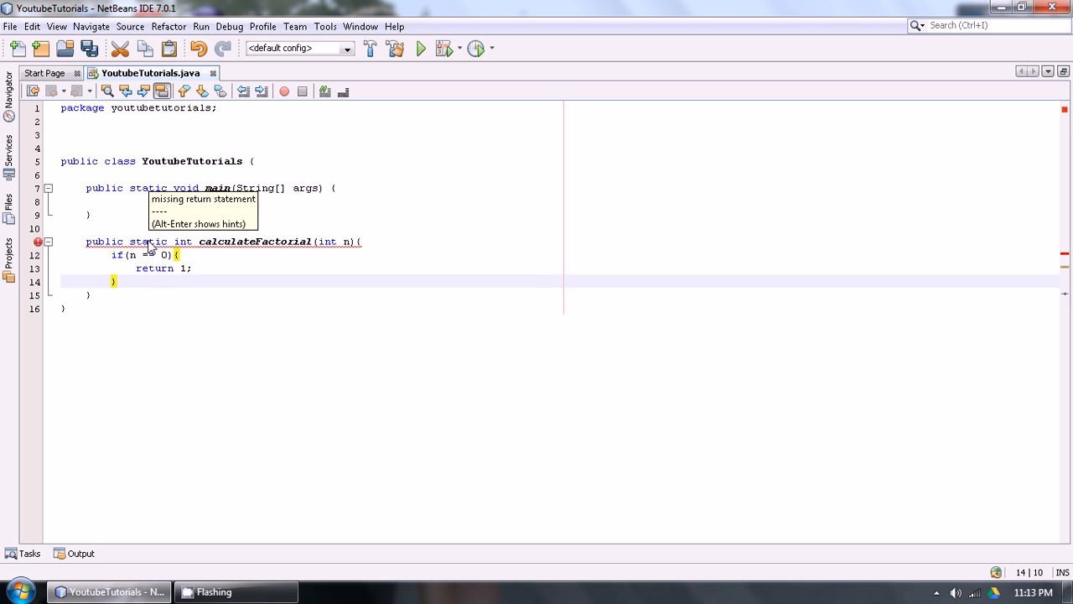
mouse_move(168, 275)
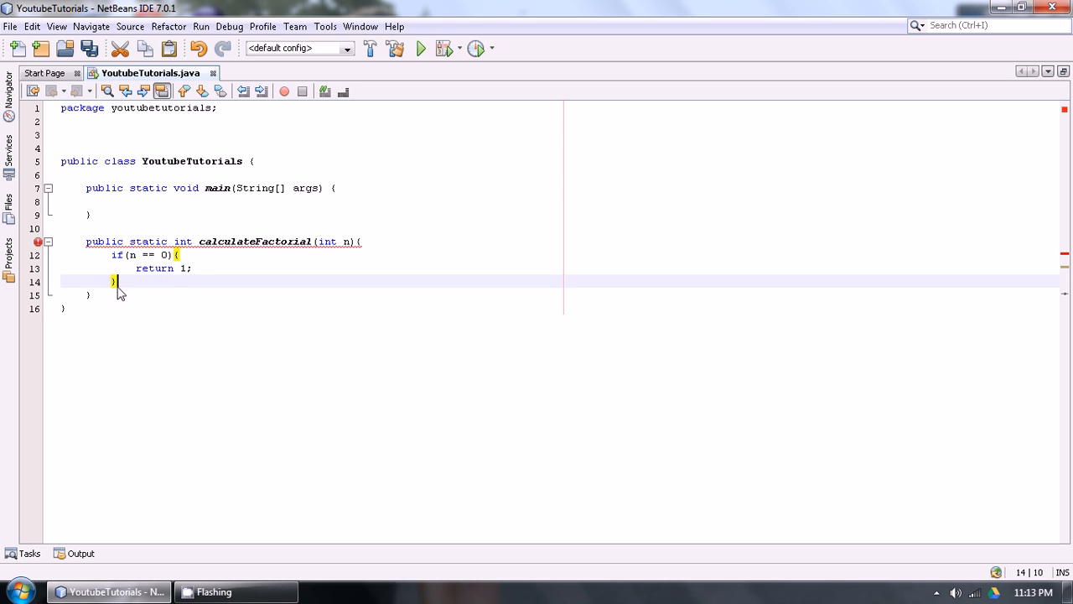
Add an else branch returning n * calculateFactorial(n-1) to complete the recursion
type("else{")
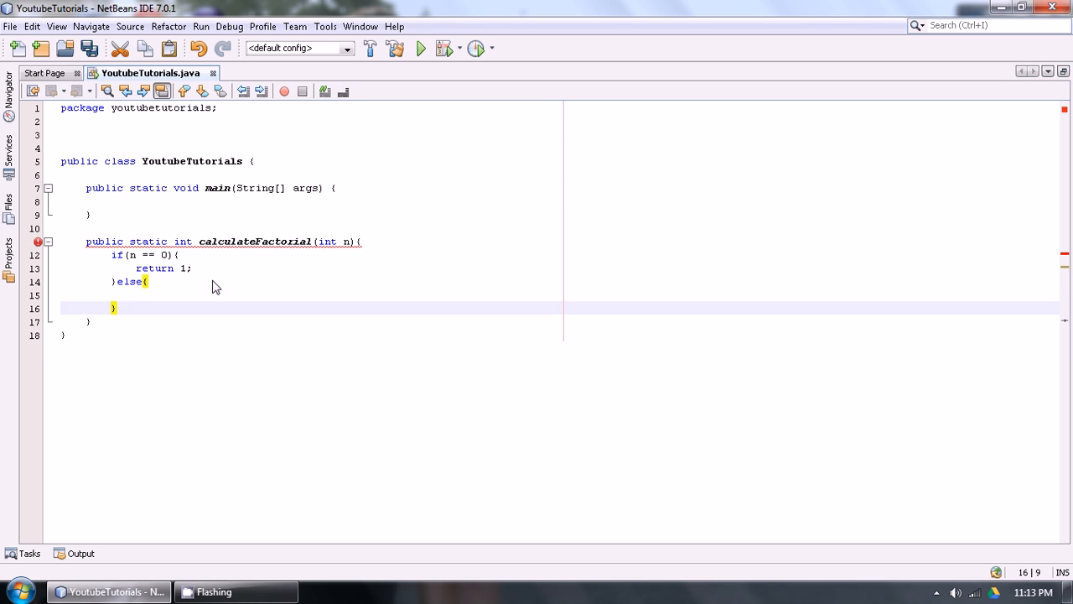
type("return n")
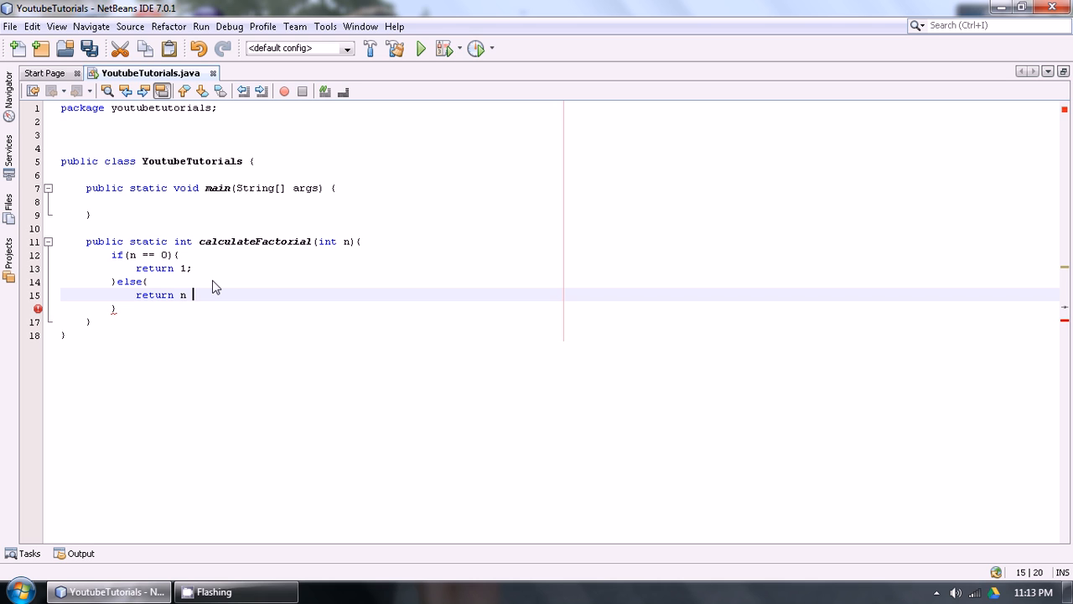
type("*")
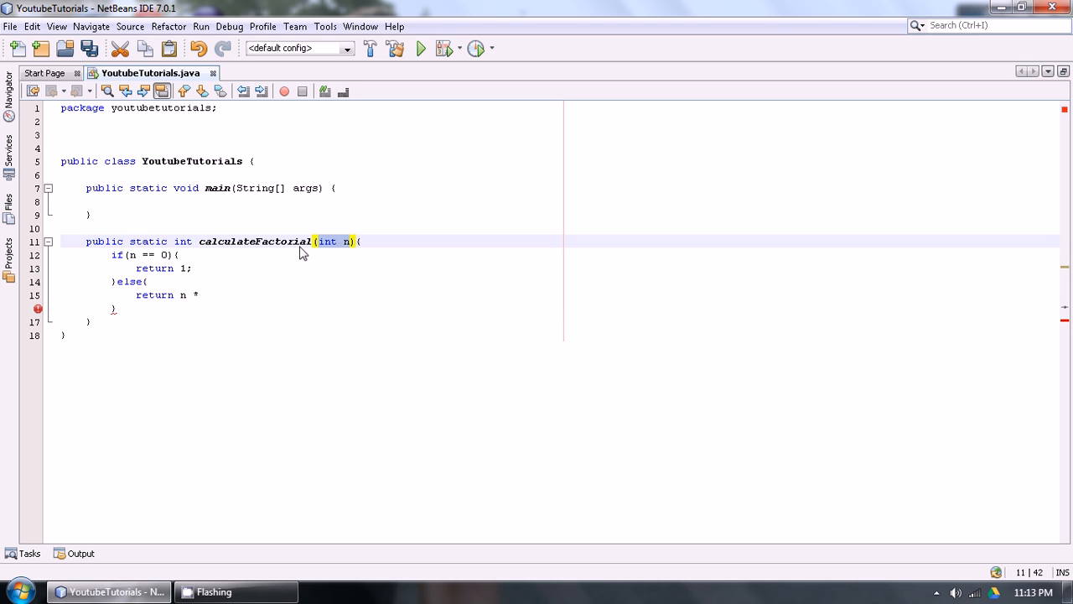
left_click(186, 295)
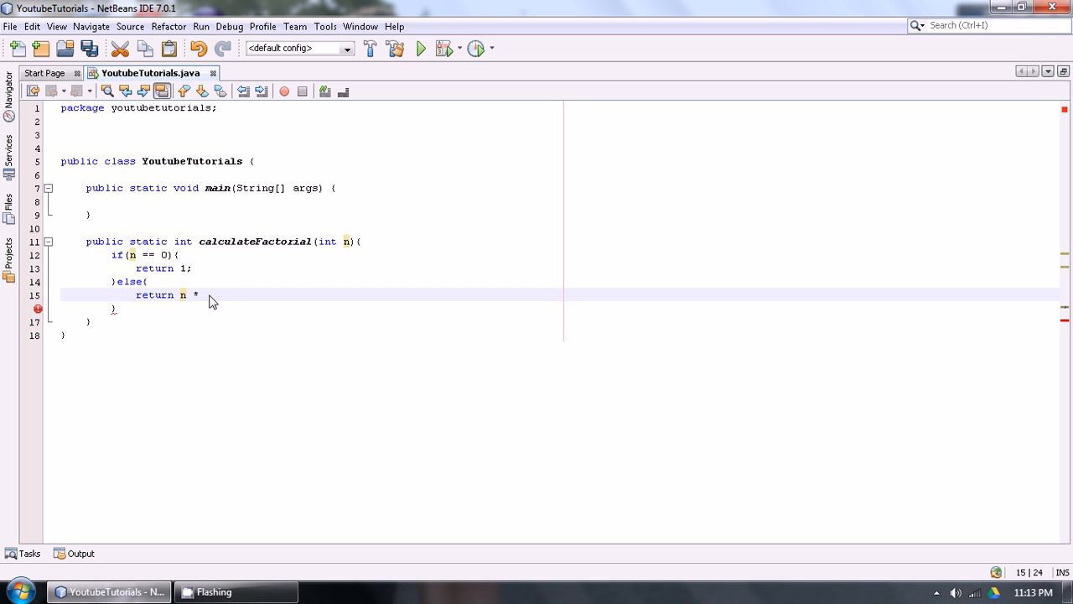
type("calcu")
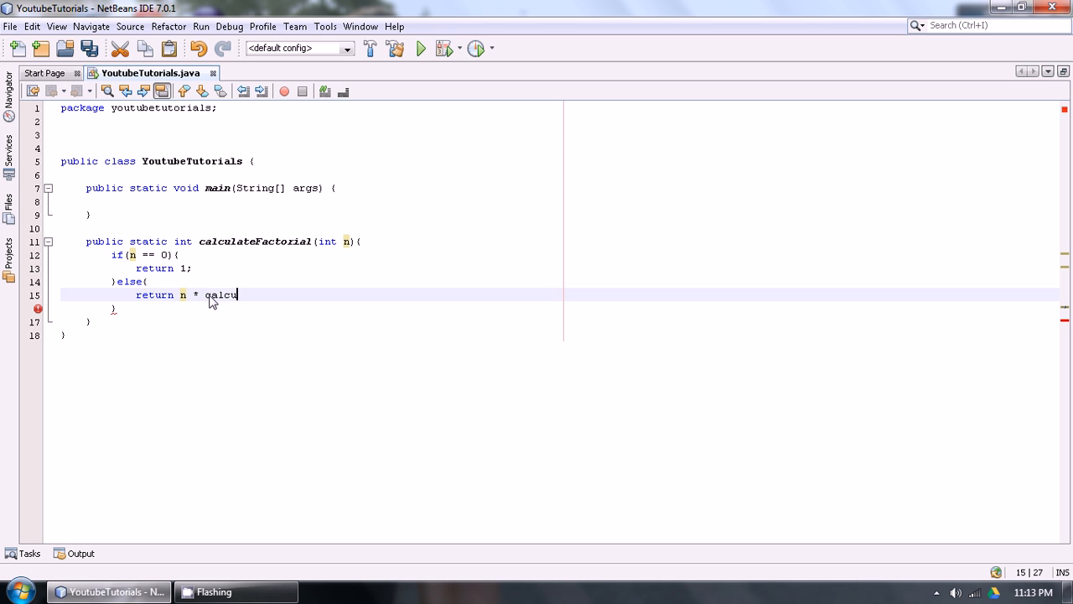
type("late")
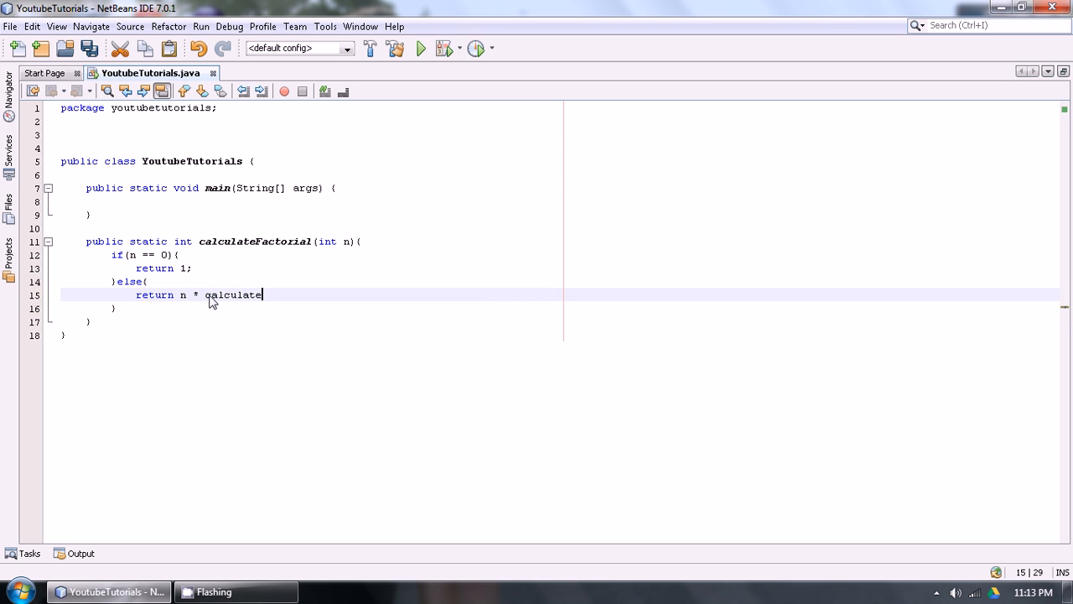
type("Factorial()")
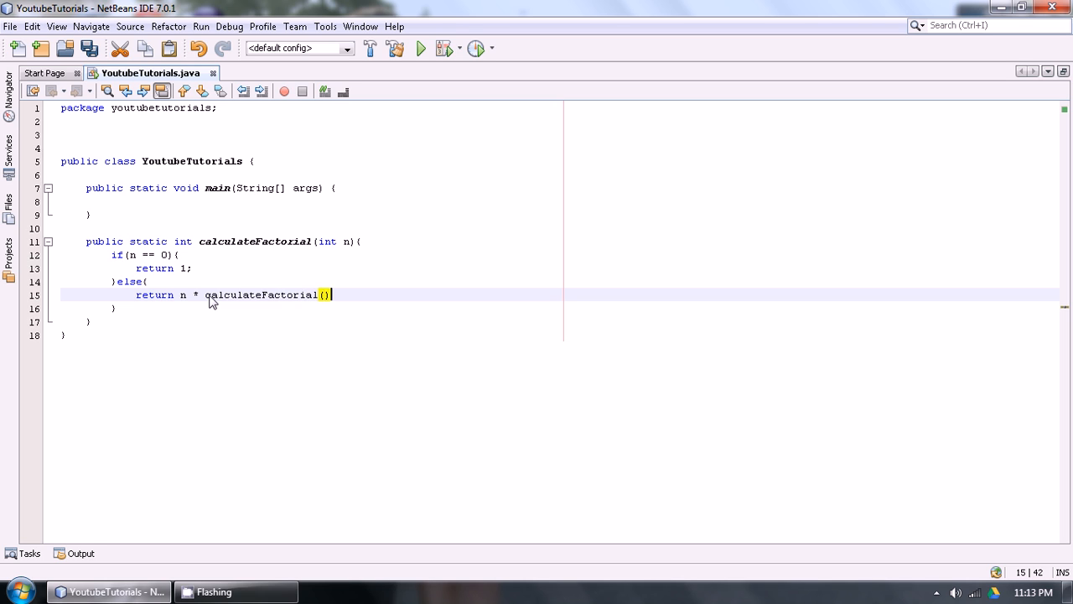
type("n-")
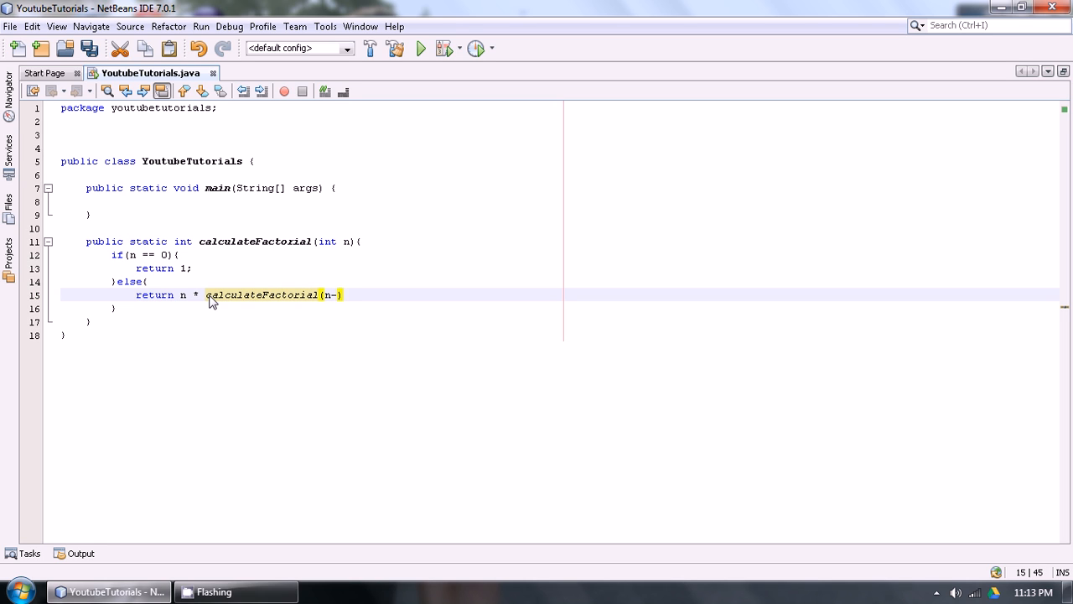
type("1")
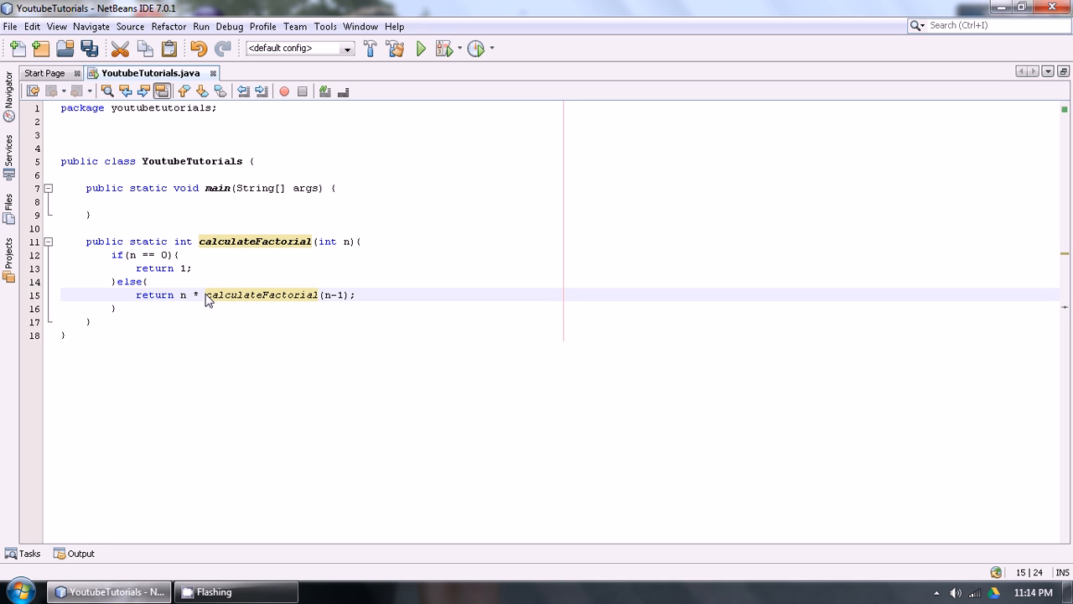
Select the recursive call calculateFactorial(n-1) to highlight it
left_click_drag(205, 296, 352, 295)
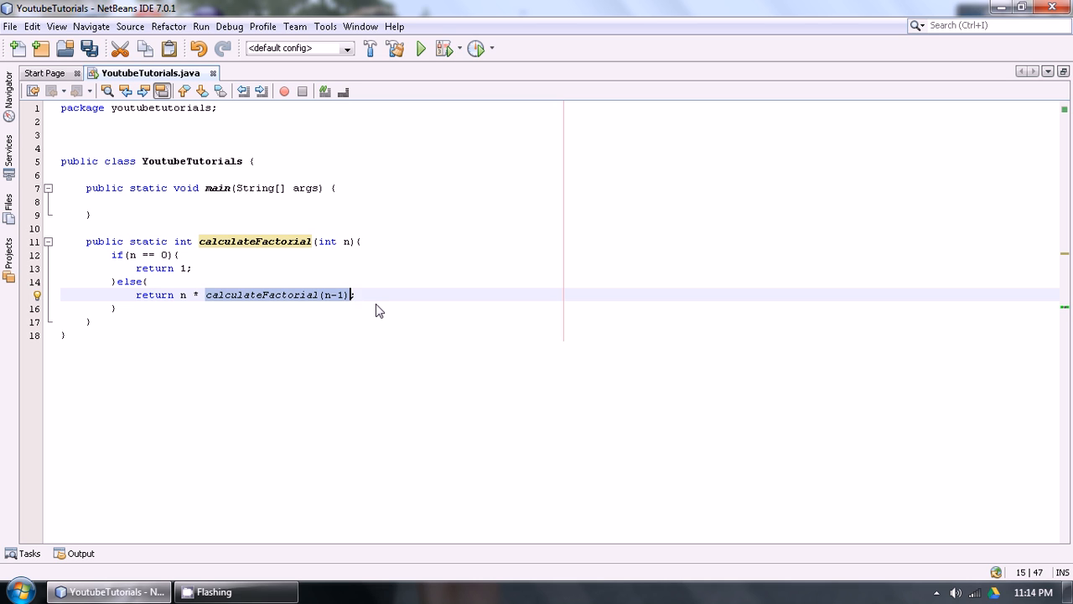
Save the file and run it via Run > Run File, getting BUILD SUCCESSFUL with no printed result
left_click(87, 47)
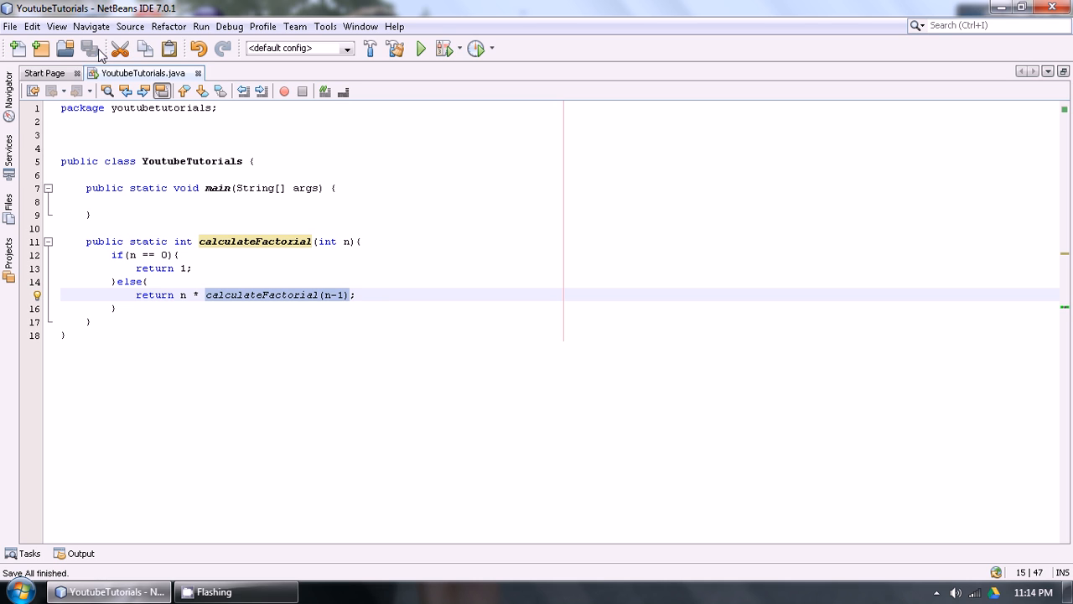
left_click(202, 27)
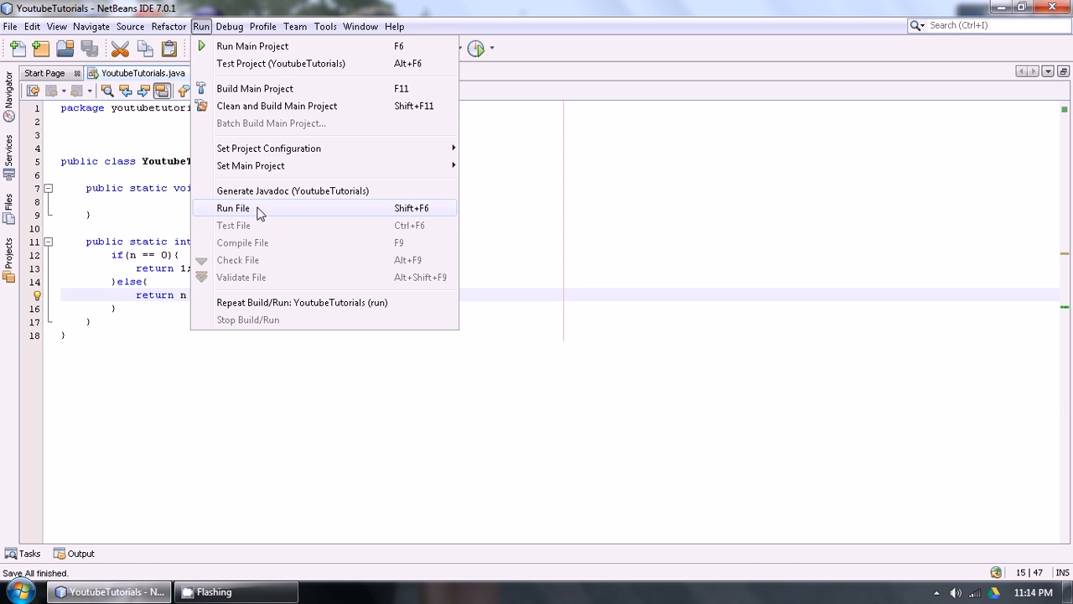
left_click(233, 208)
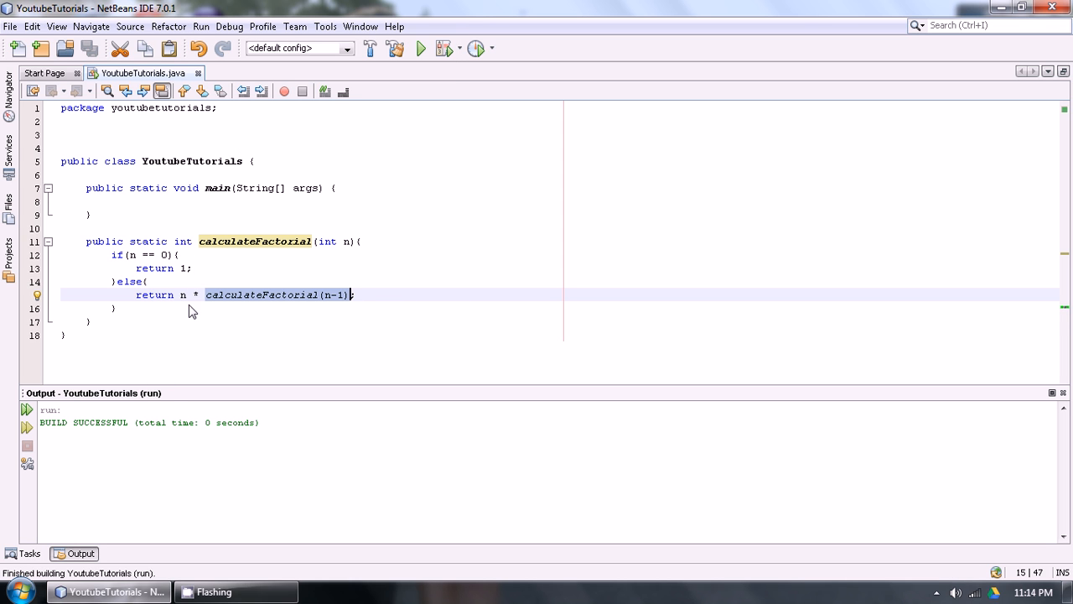
left_click(171, 201)
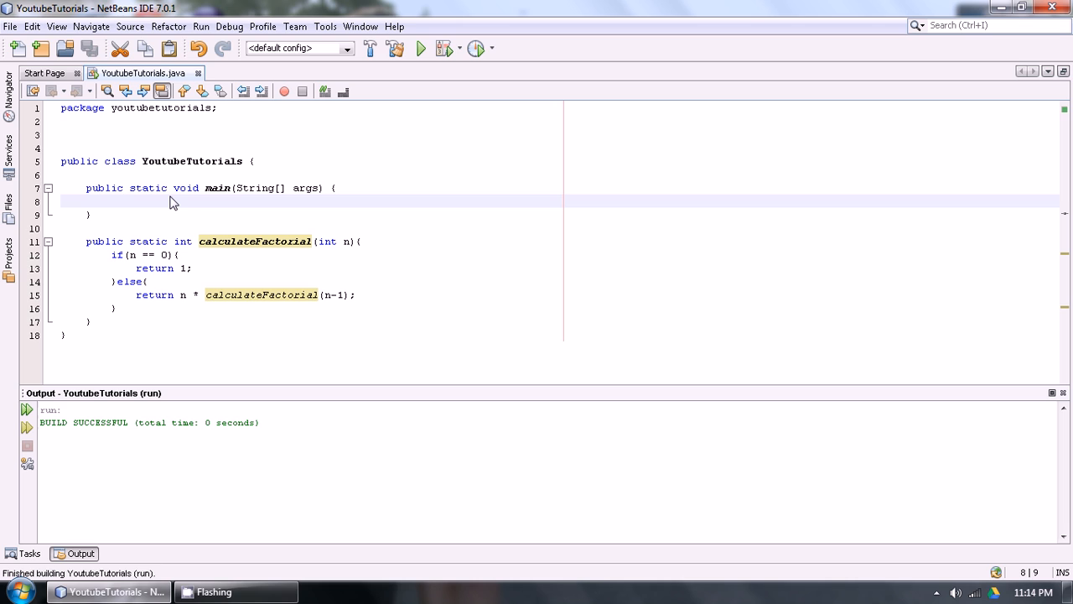
Make main print calculateFactorial(5) and run the file so the Output shows 120
type("System.out.println(\"\");")
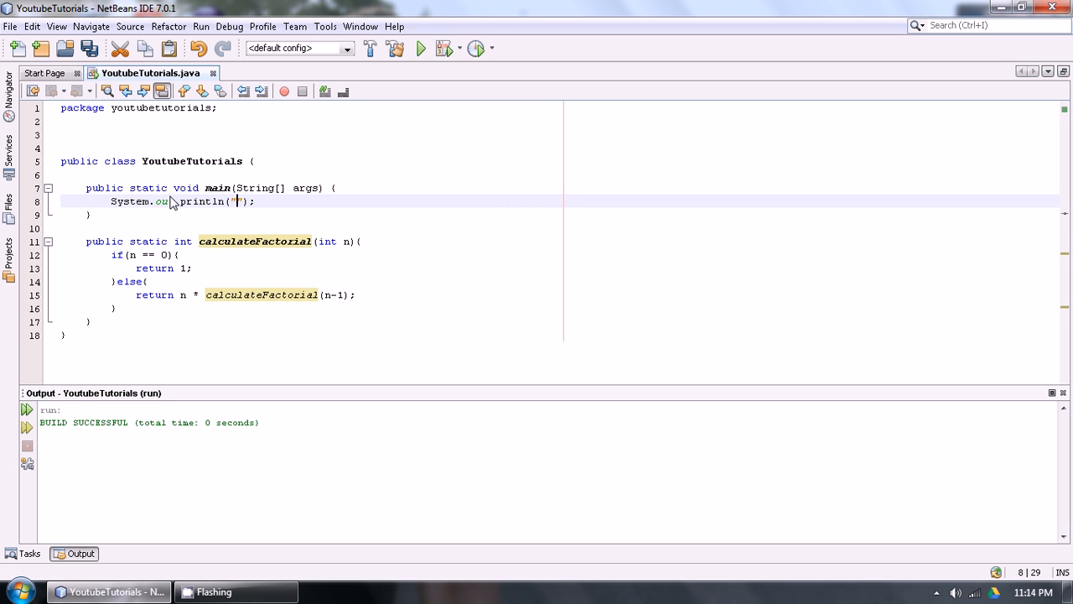
type("calculateFactori")
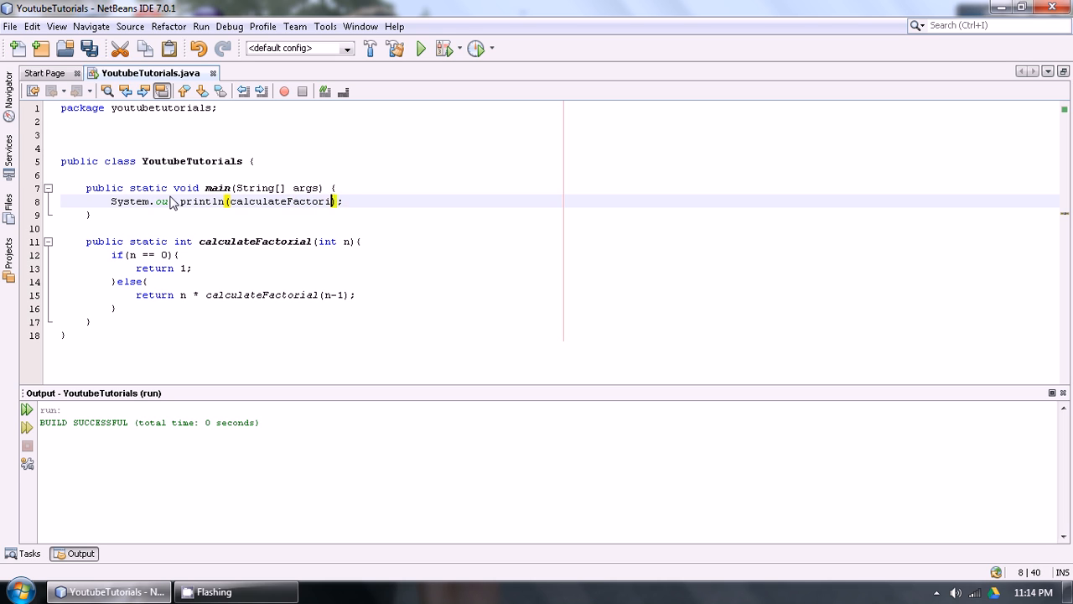
type("()")
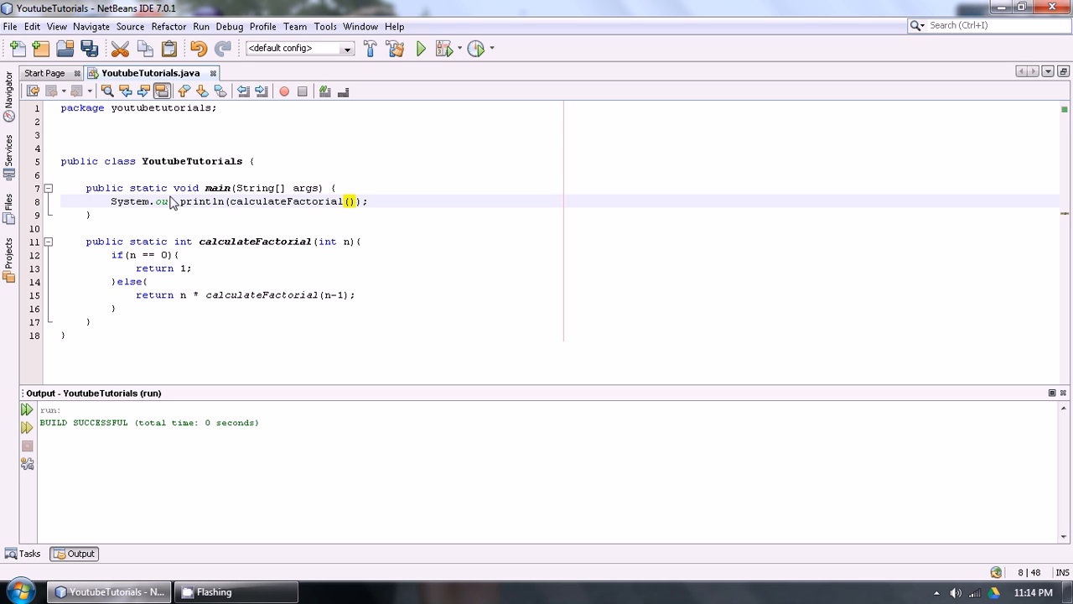
type("5")
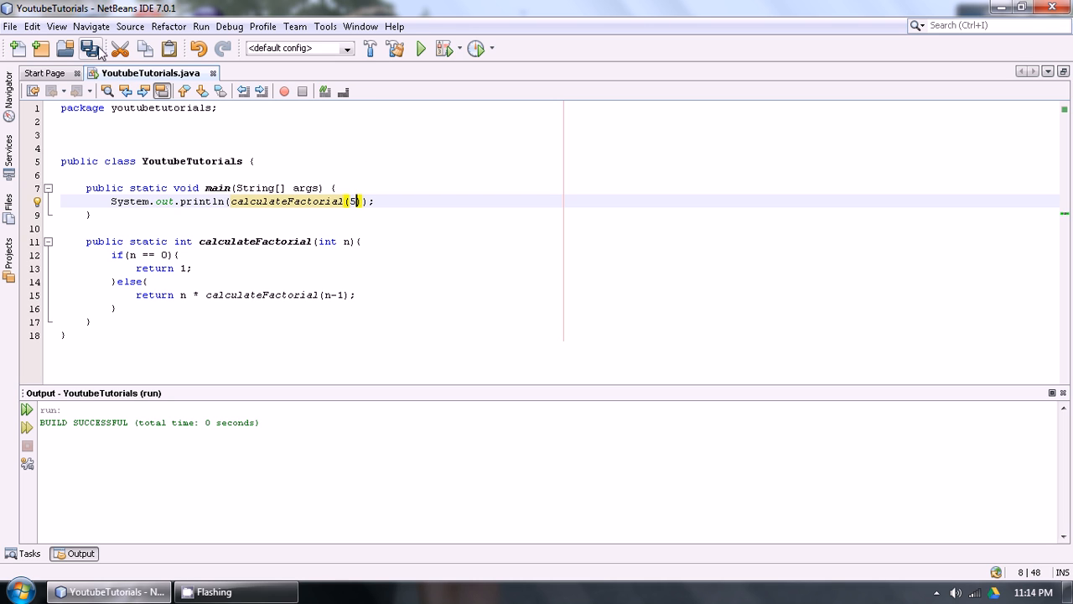
left_click(202, 27)
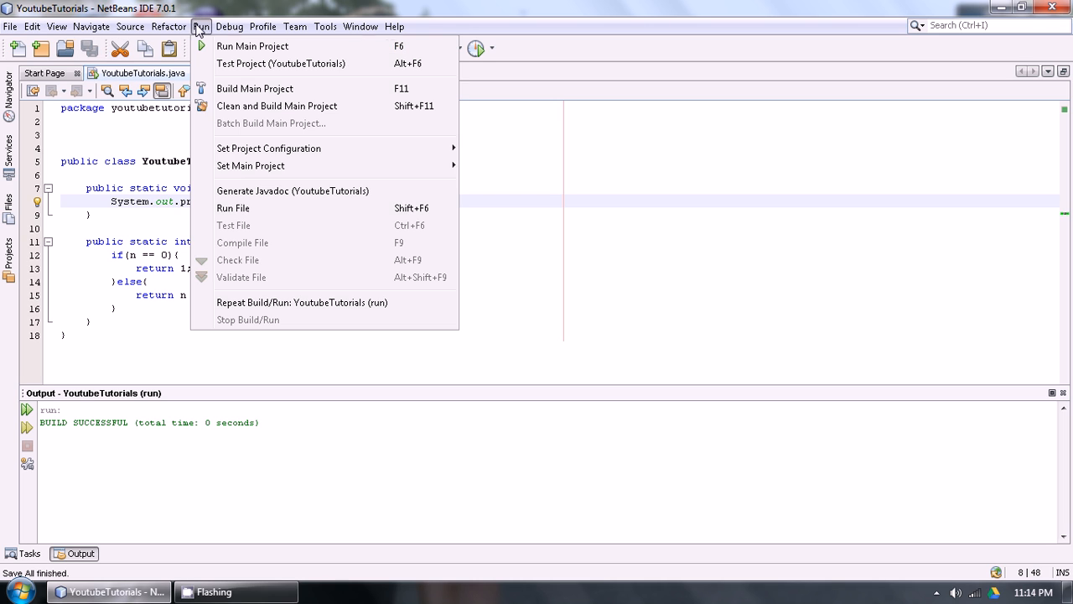
left_click(231, 208)
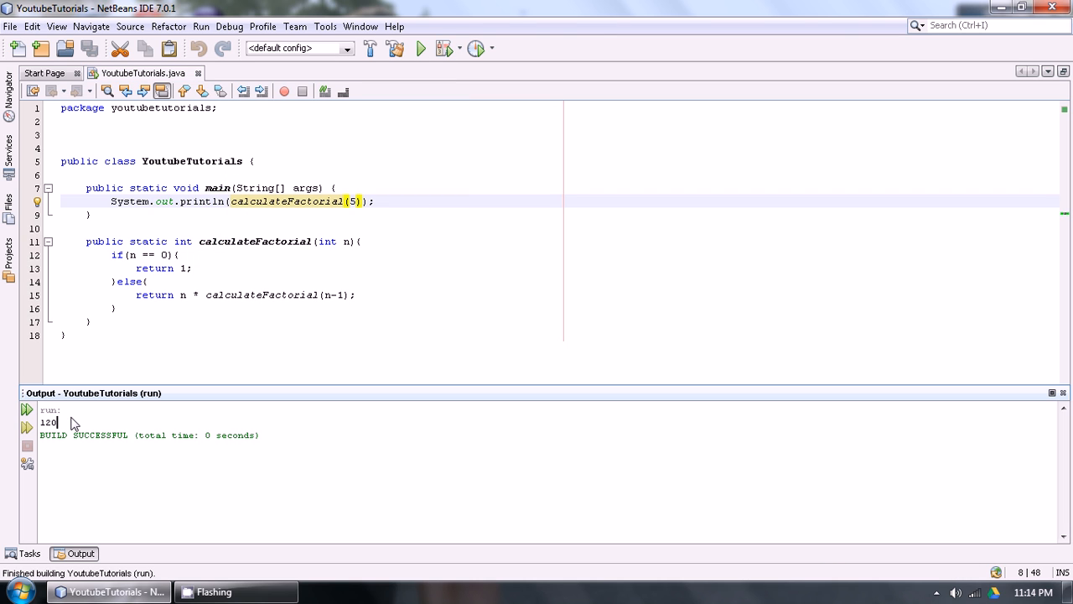
mouse_move(107, 339)
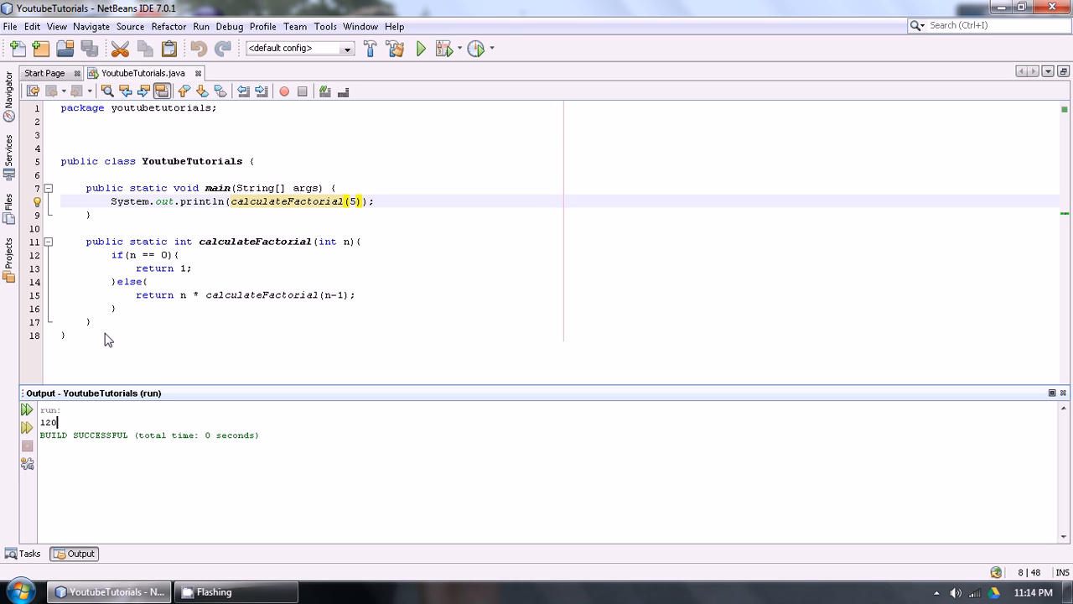
mouse_move(100, 207)
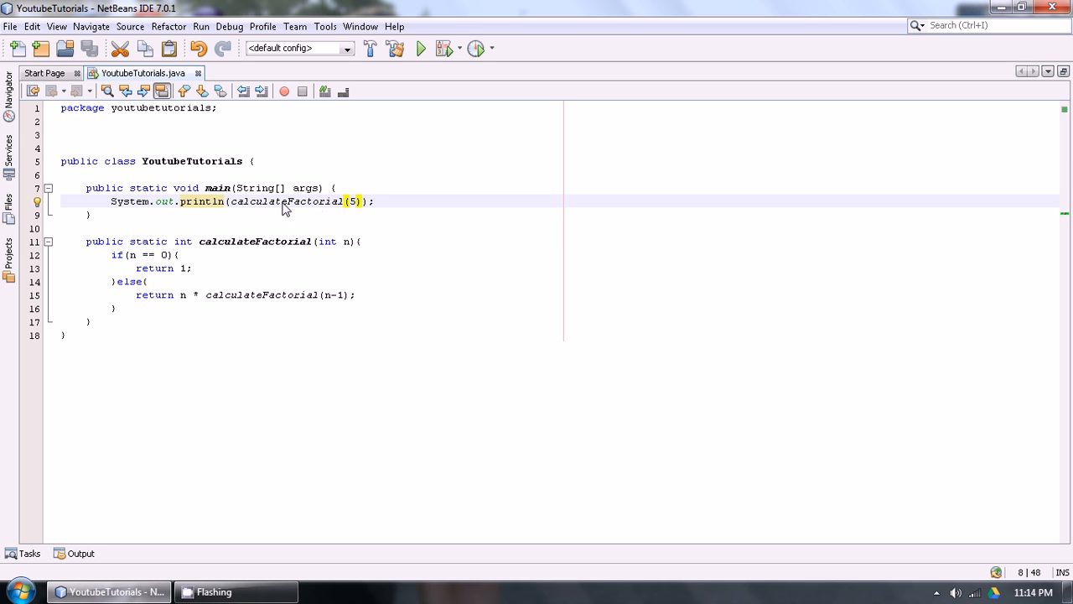
Select the calculateFactorial call in main and the recursive call to walk through the method
double_click(287, 201)
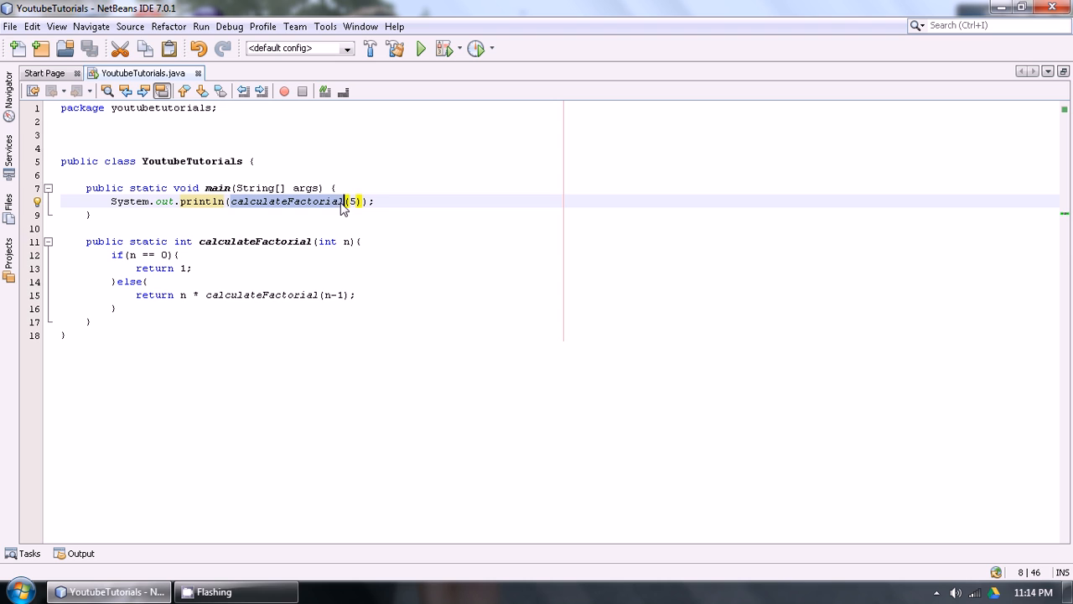
mouse_move(309, 241)
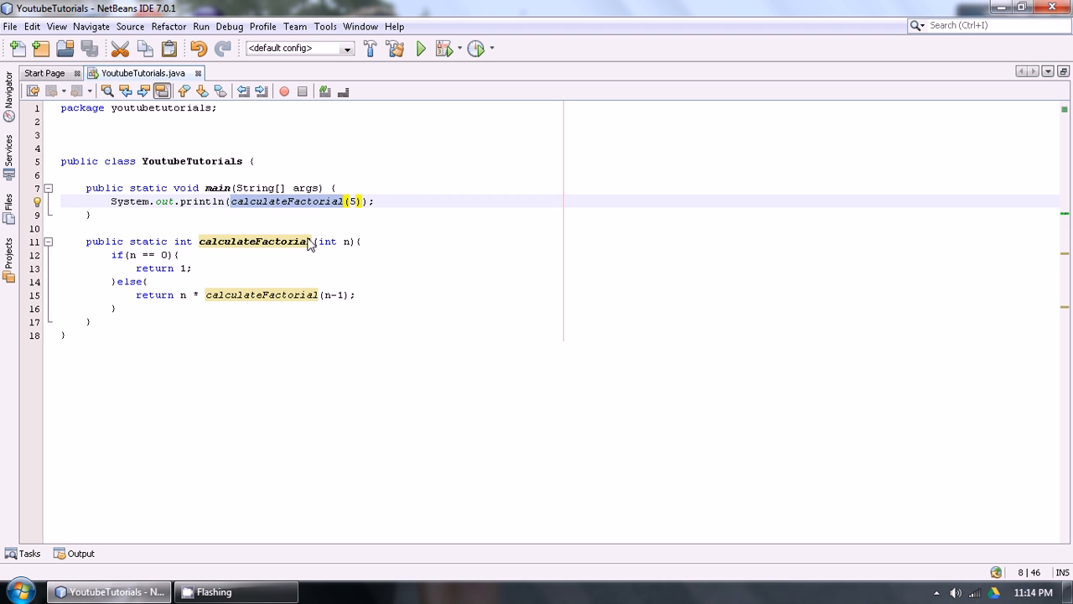
mouse_move(317, 250)
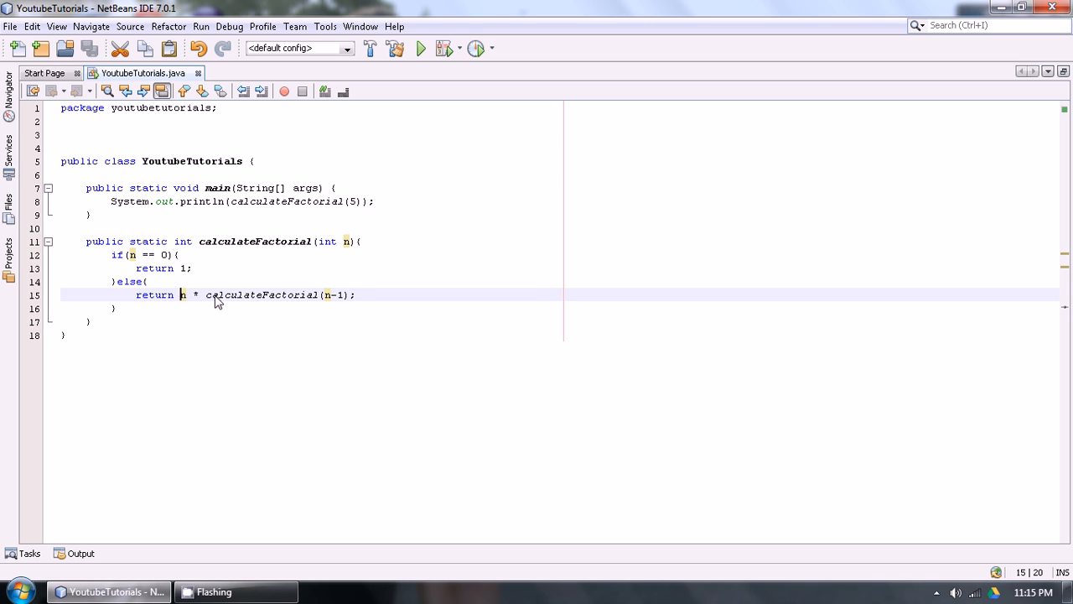
mouse_move(342, 305)
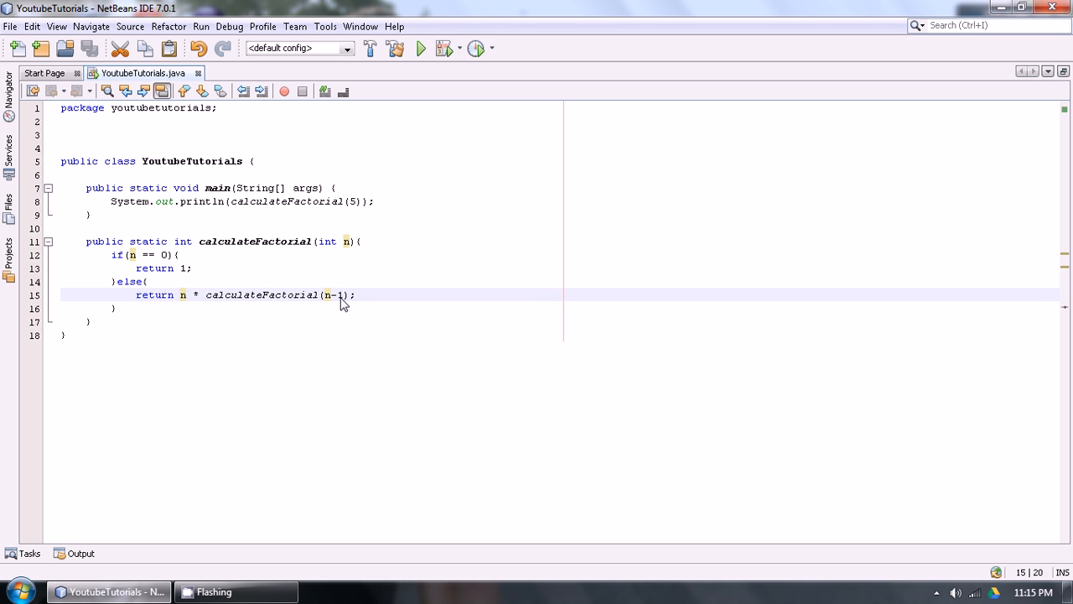
mouse_move(290, 310)
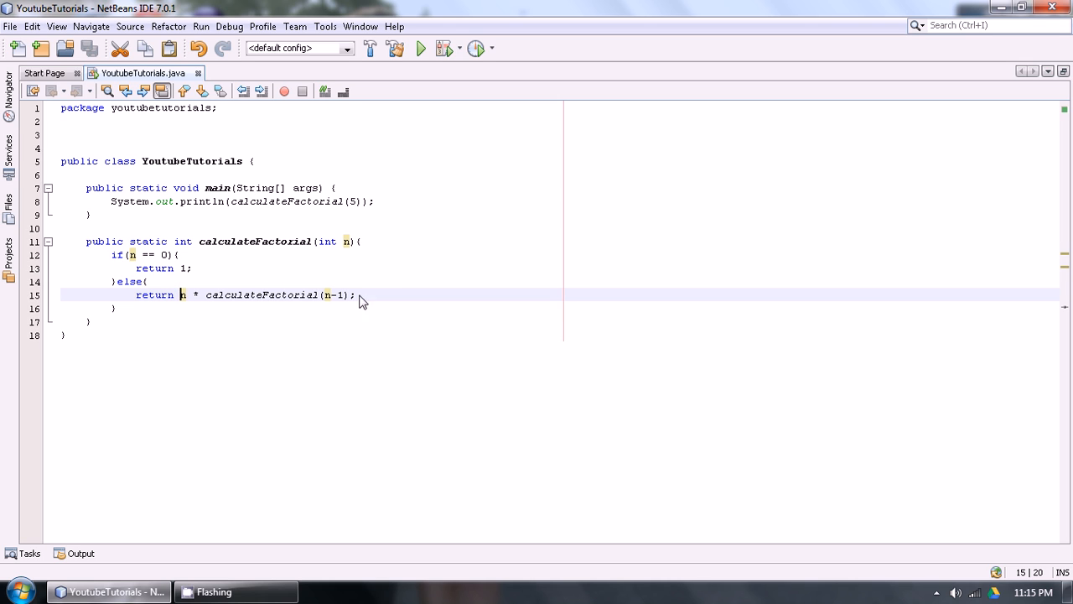
mouse_move(245, 305)
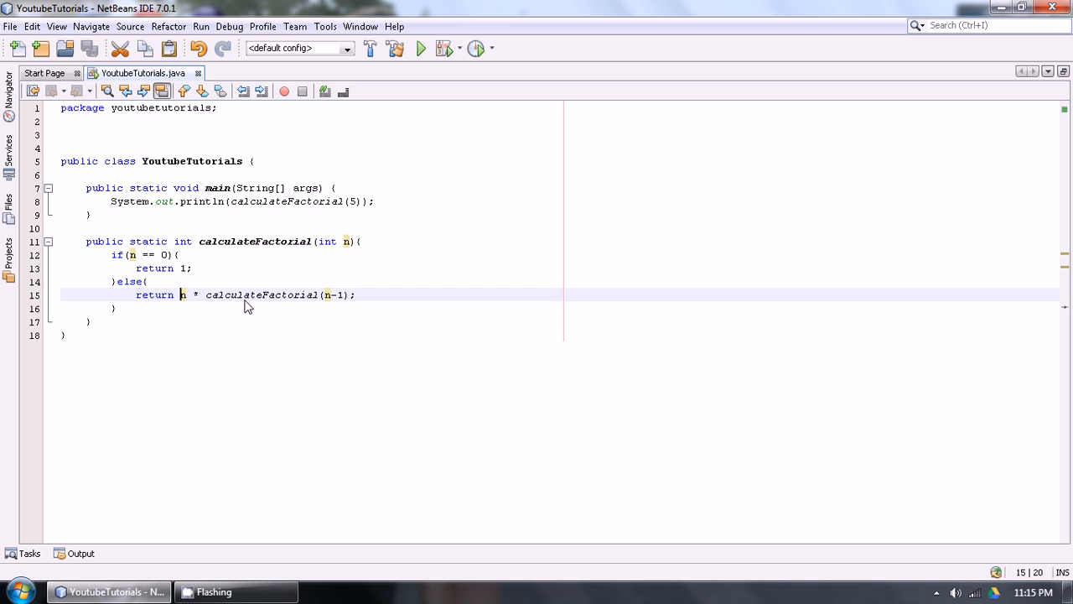
double_click(260, 295)
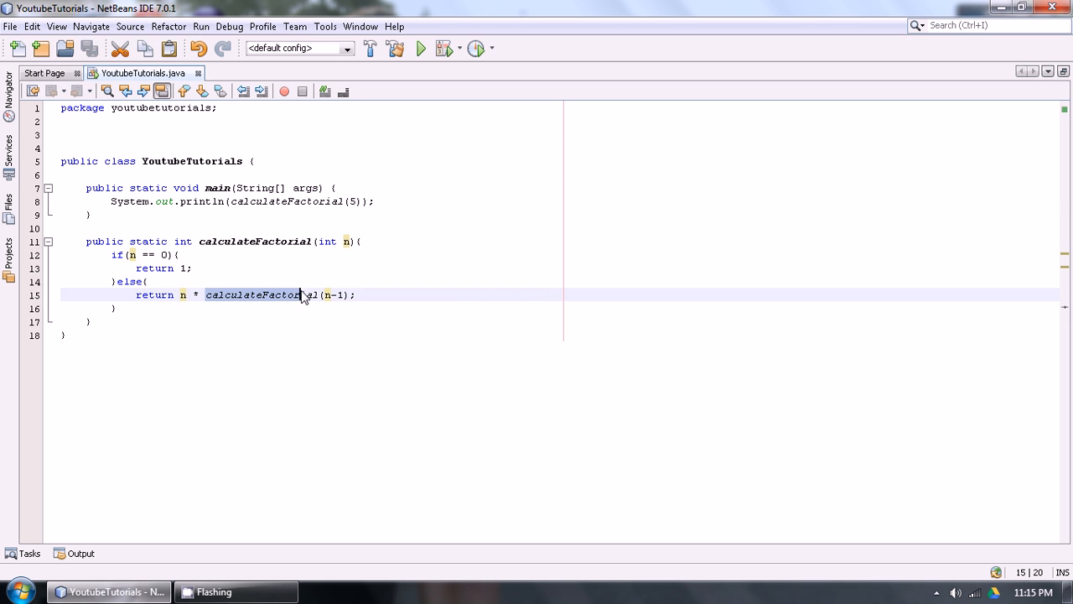
left_click(319, 295)
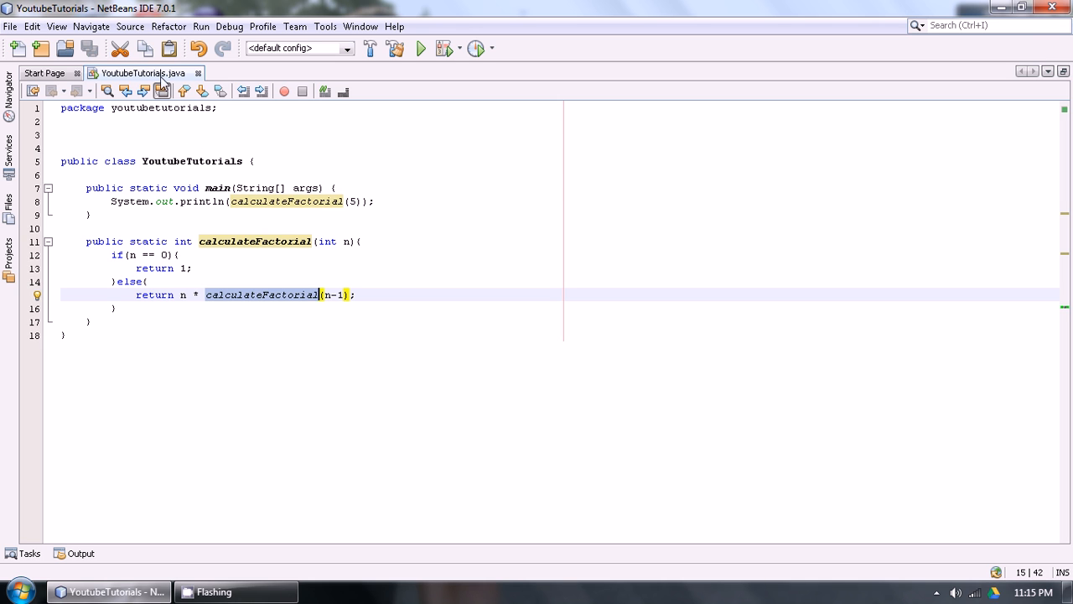
Change the argument from 5 to 3 and rerun the file so the Output shows 6
left_click(420, 47)
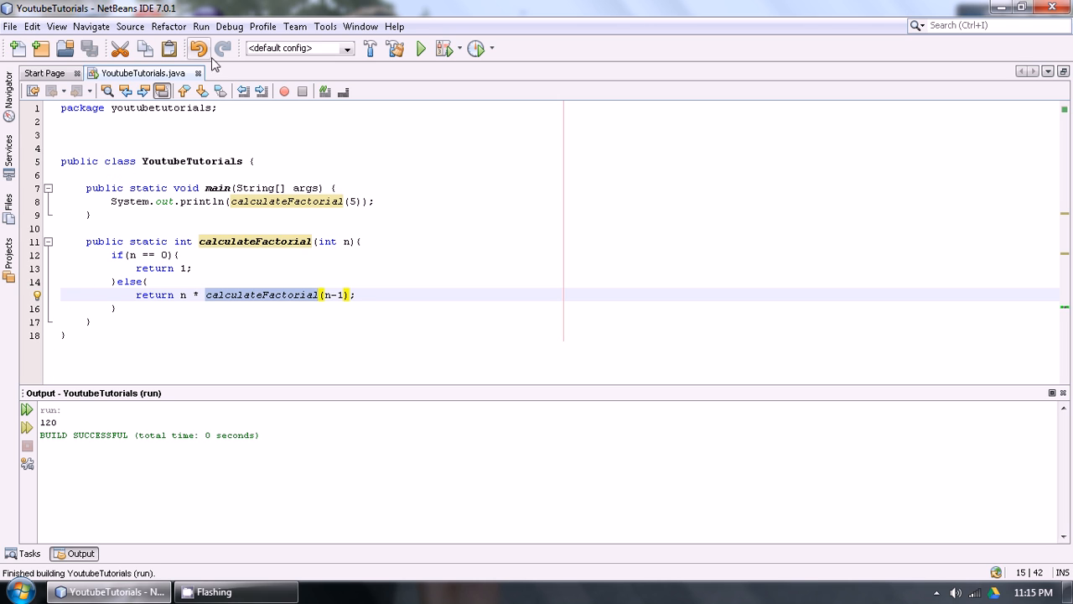
left_click(419, 47)
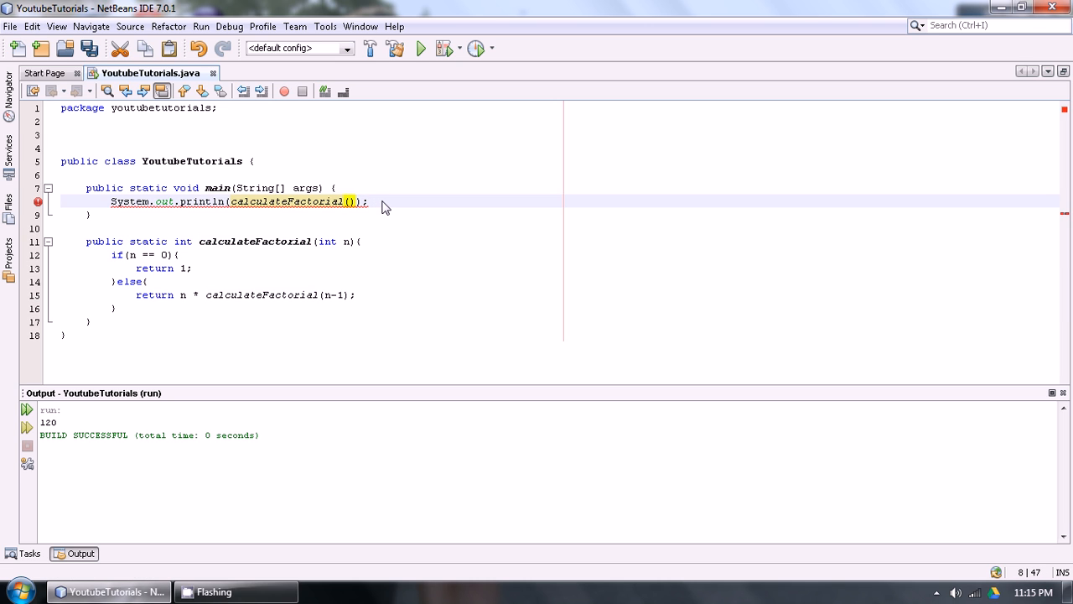
type("3")
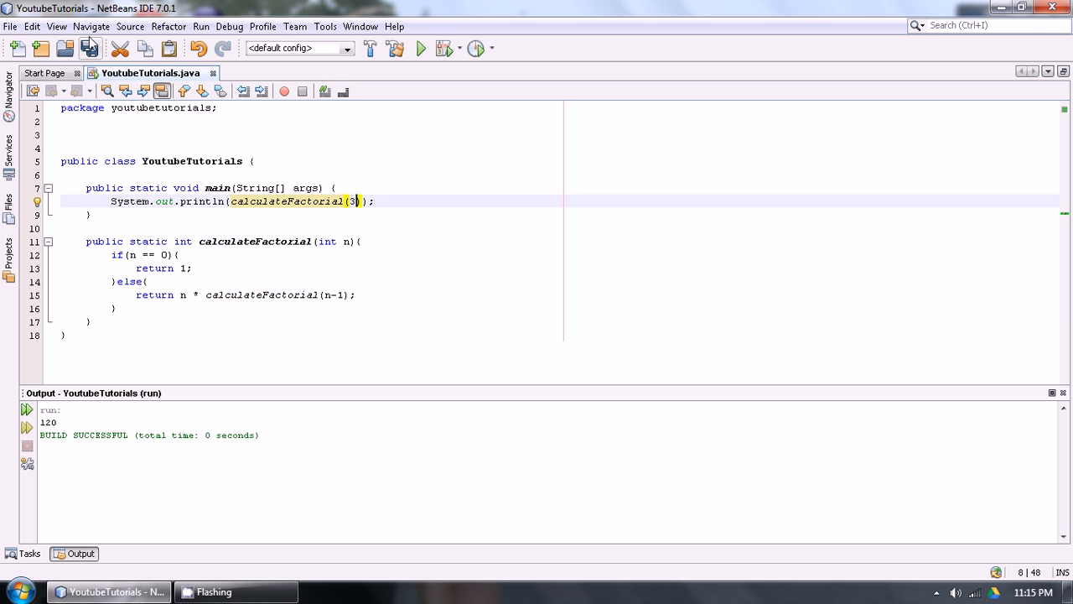
left_click(201, 27)
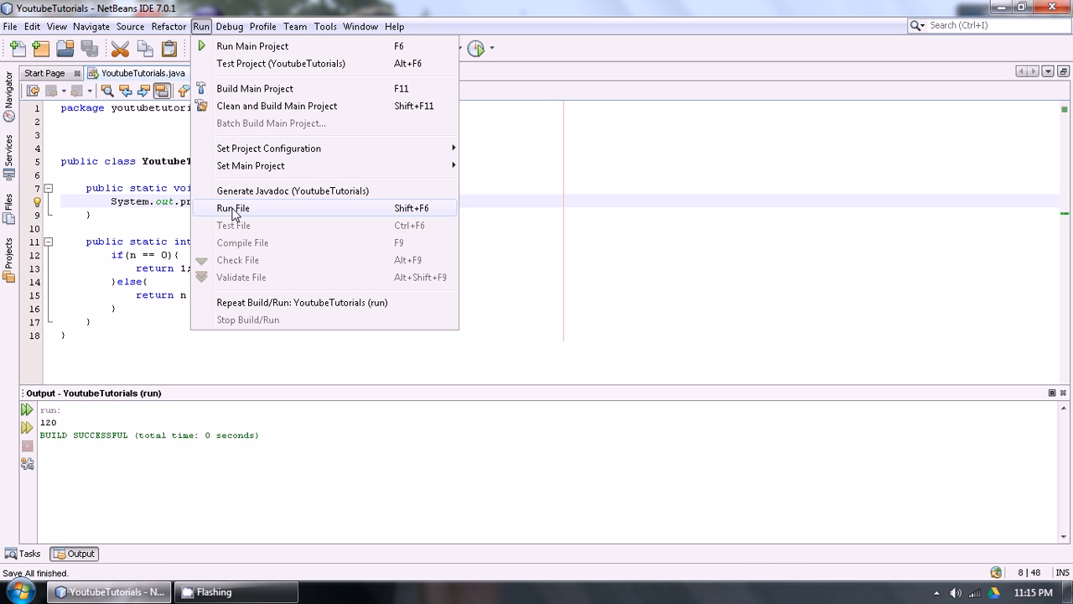
left_click(233, 208)
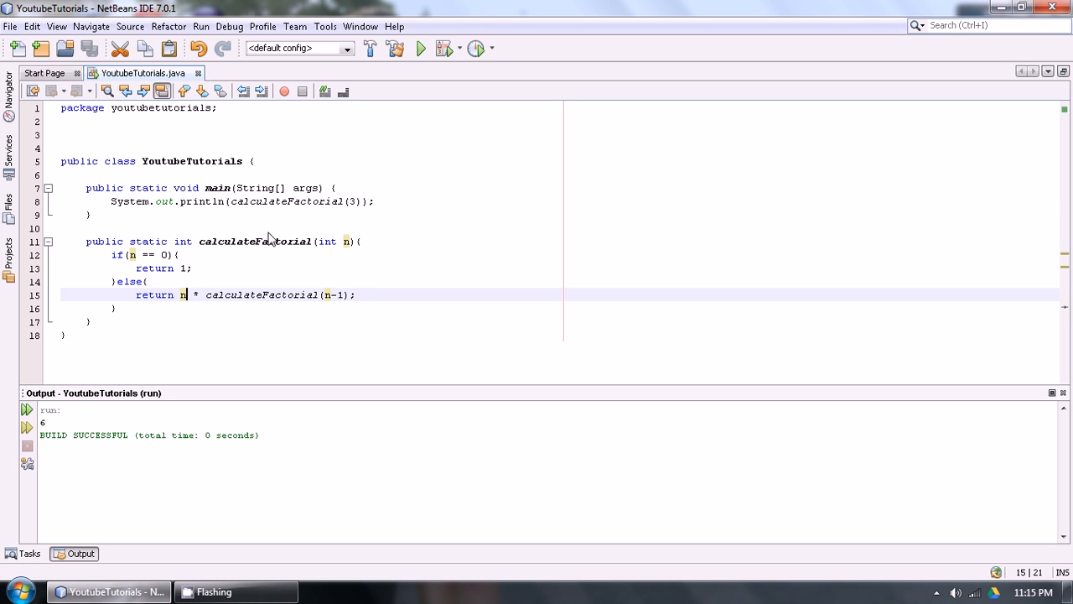
mouse_move(217, 302)
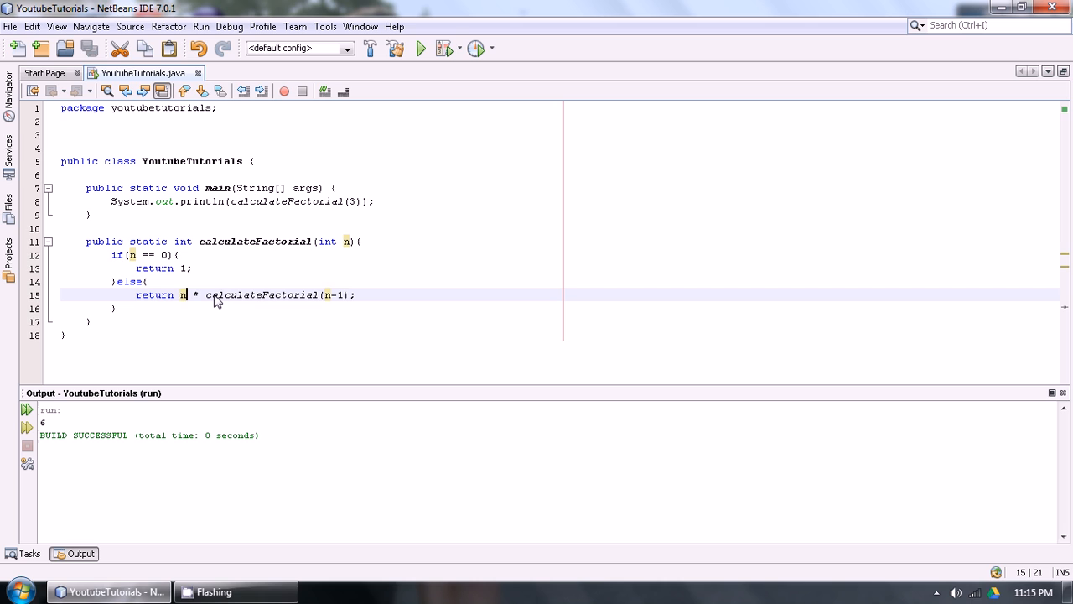
mouse_move(334, 302)
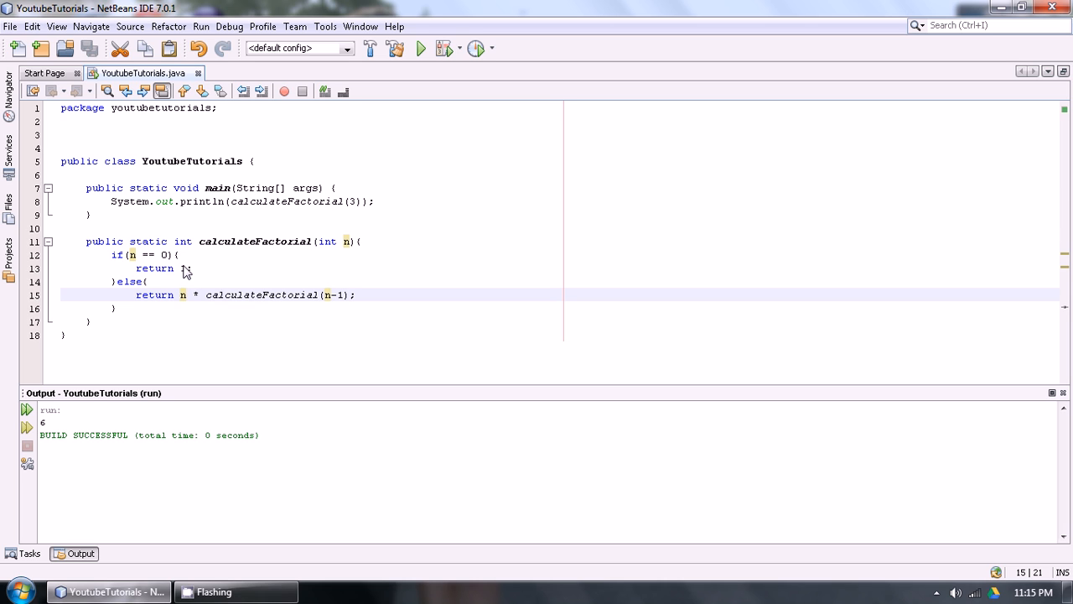
type("1")
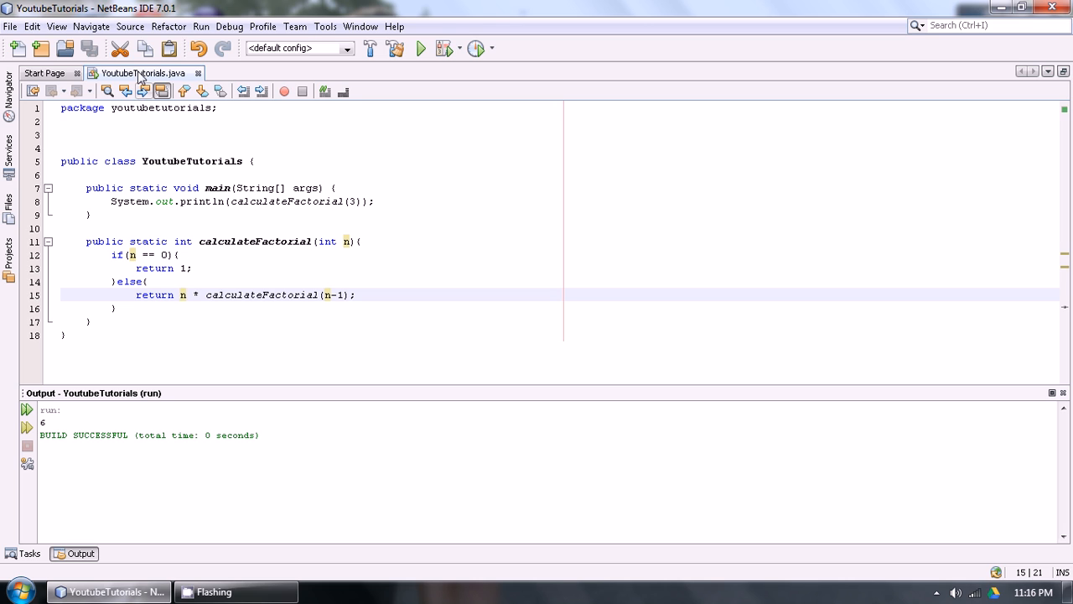
mouse_move(144, 47)
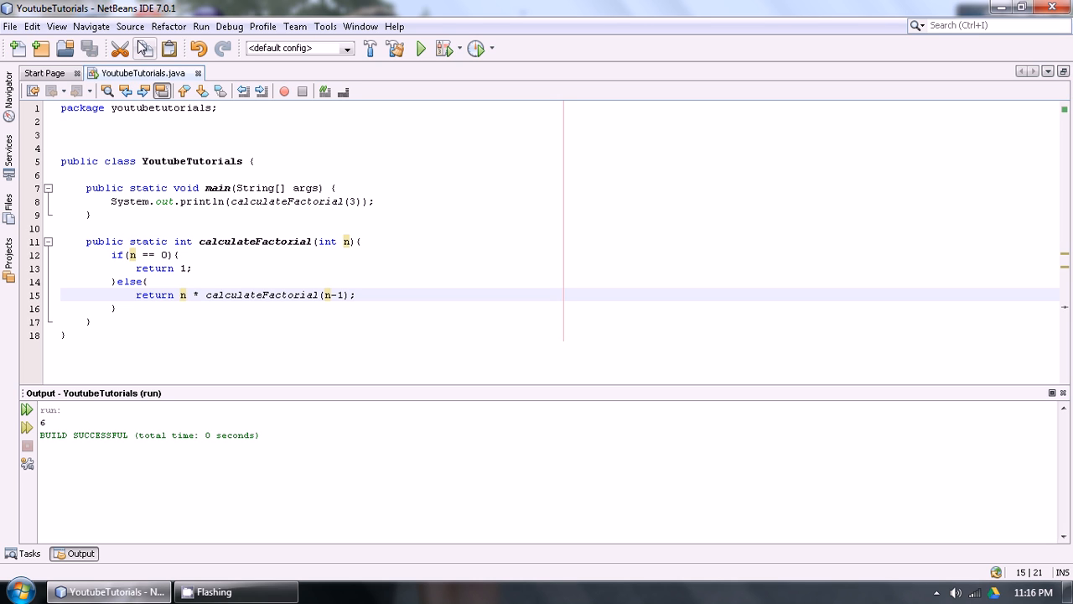
left_click(186, 295)
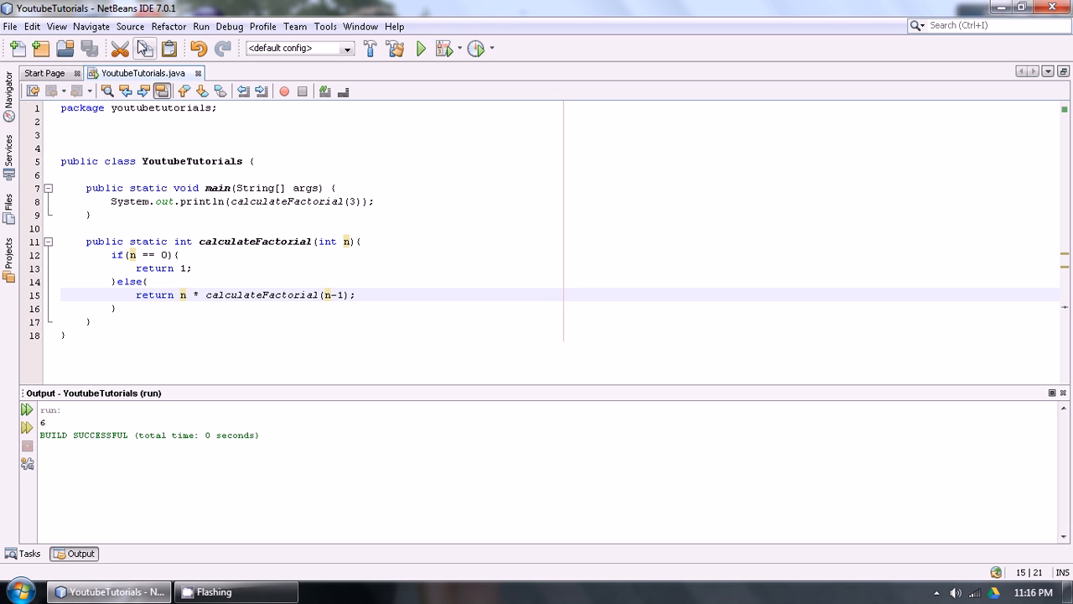
left_click(186, 295)
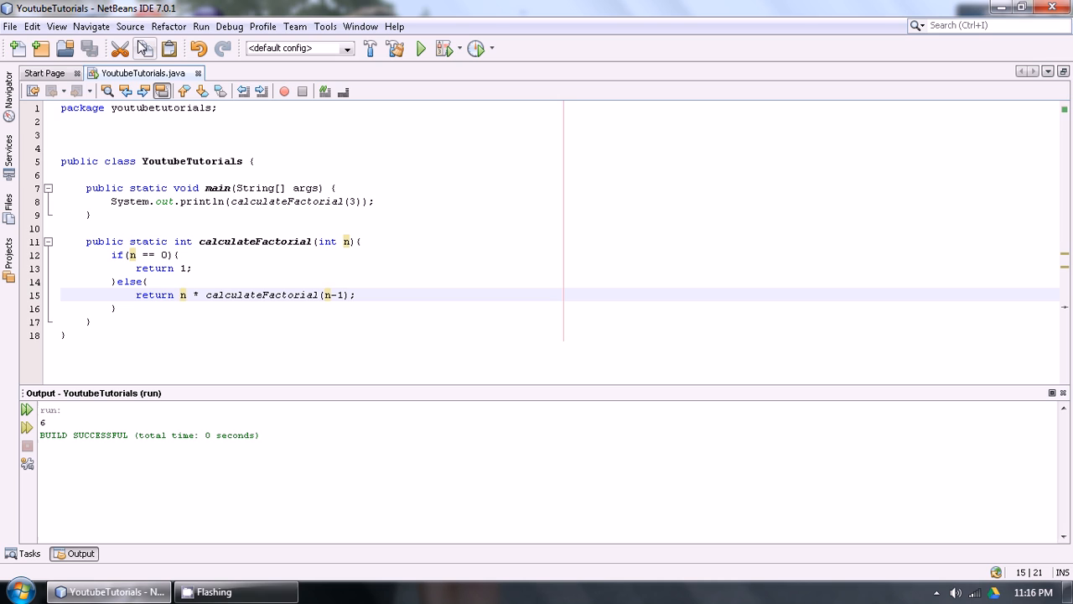
left_click(186, 295)
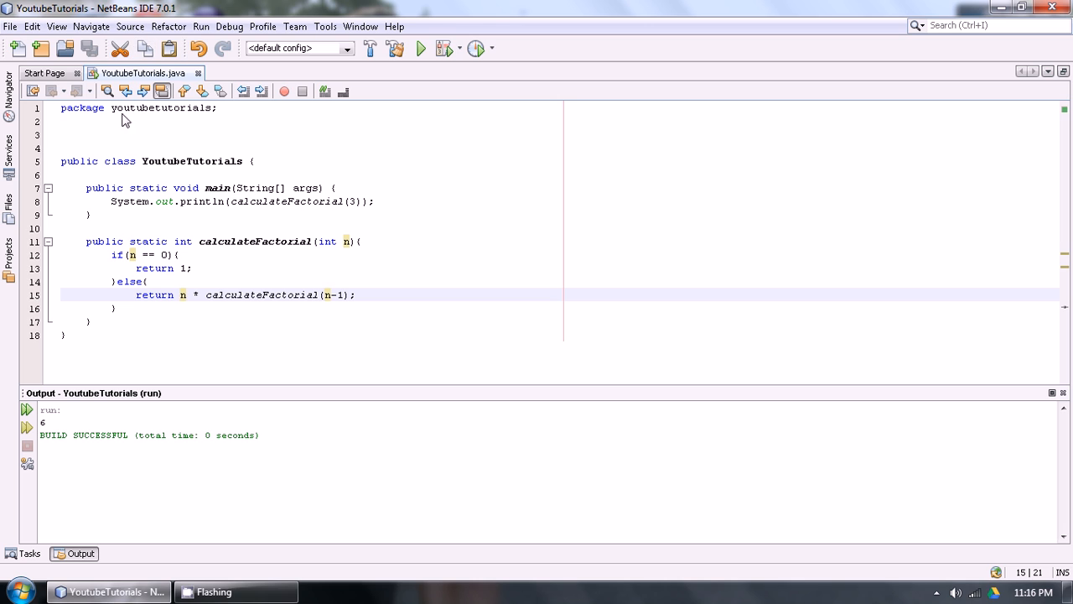
mouse_move(124, 68)
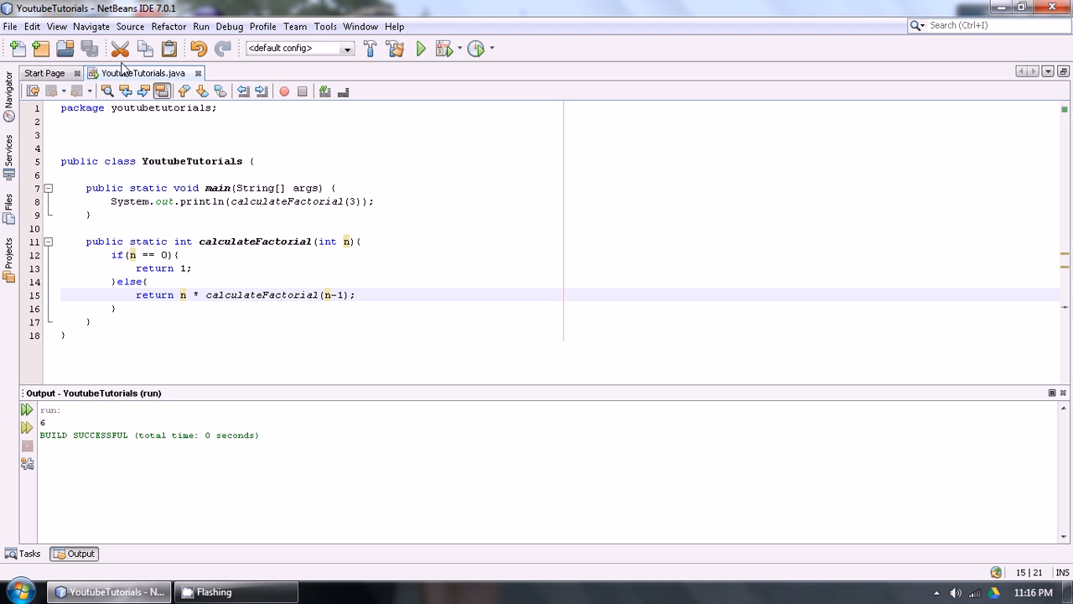